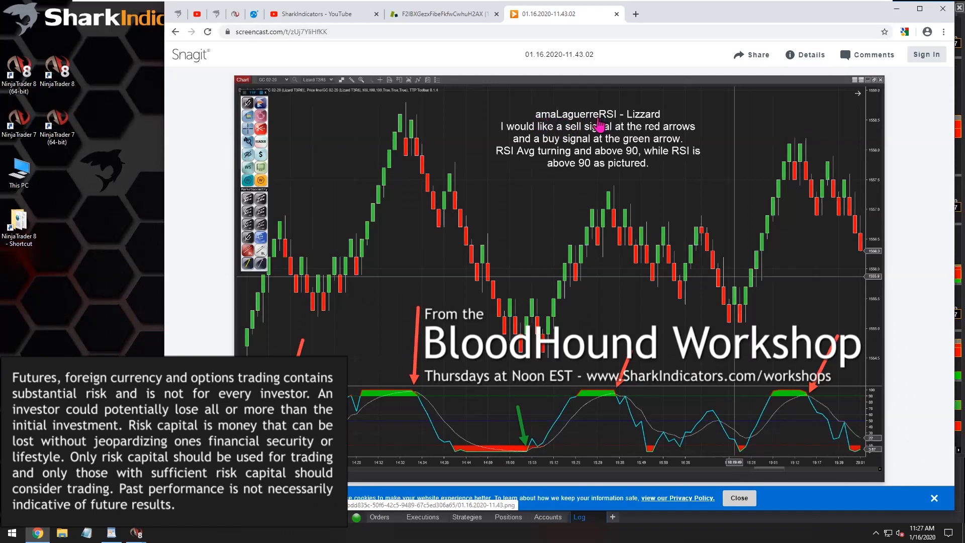
{"action": "mouse_move", "coordinate": [582, 127]}
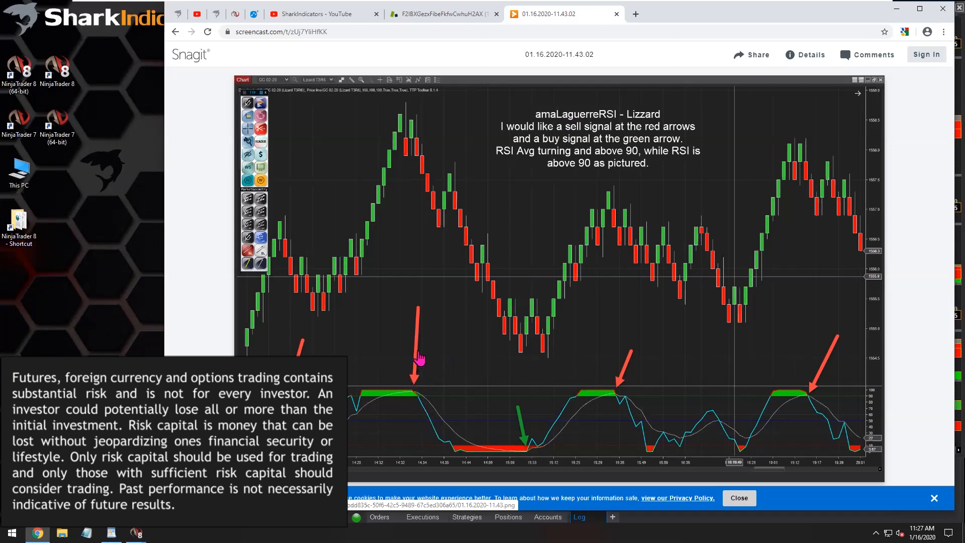
{"action": "mouse_move", "coordinate": [363, 397]}
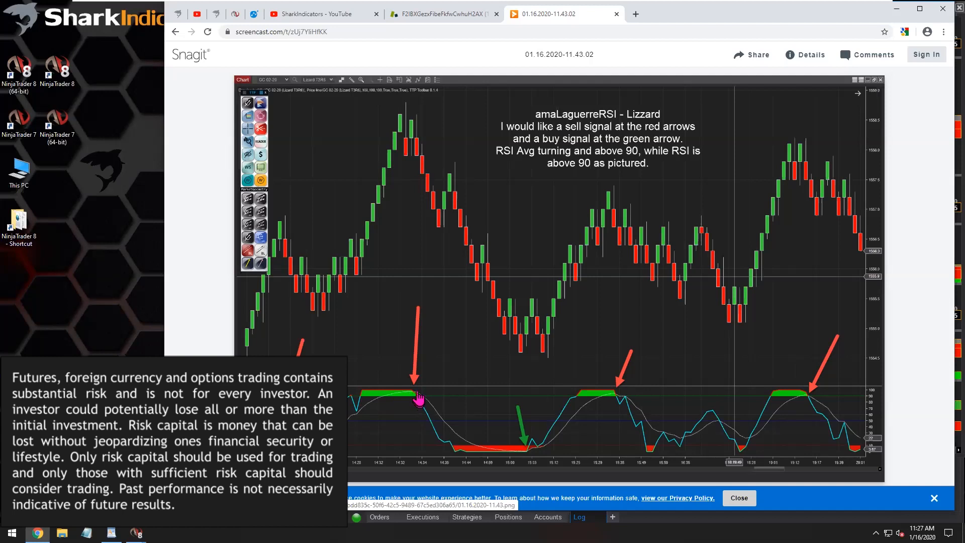
{"action": "mouse_move", "coordinate": [401, 401]}
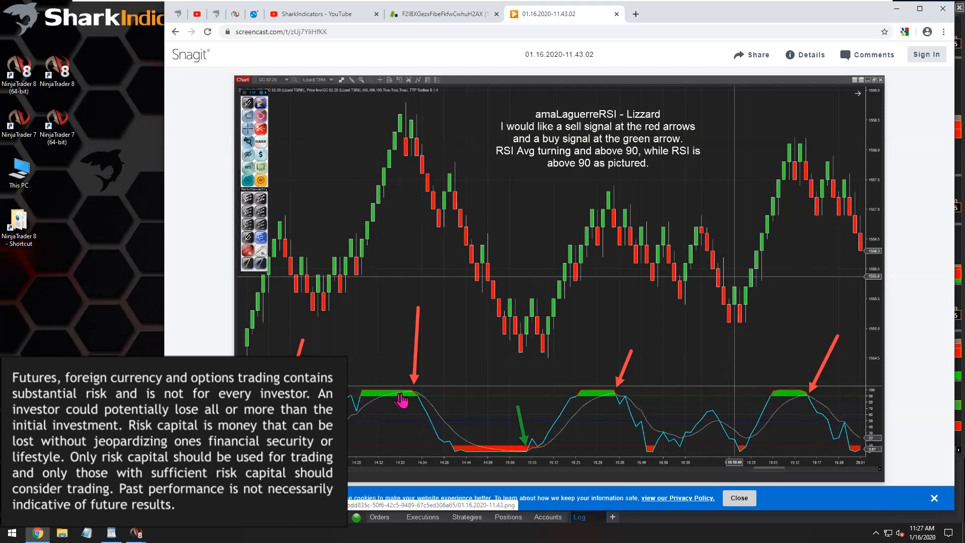
{"action": "mouse_move", "coordinate": [400, 401]}
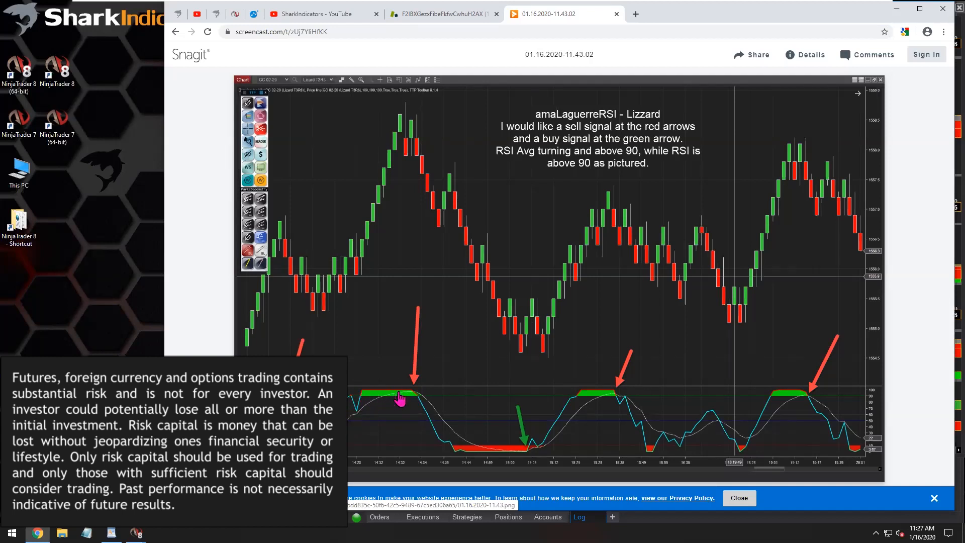
{"action": "mouse_move", "coordinate": [386, 399]}
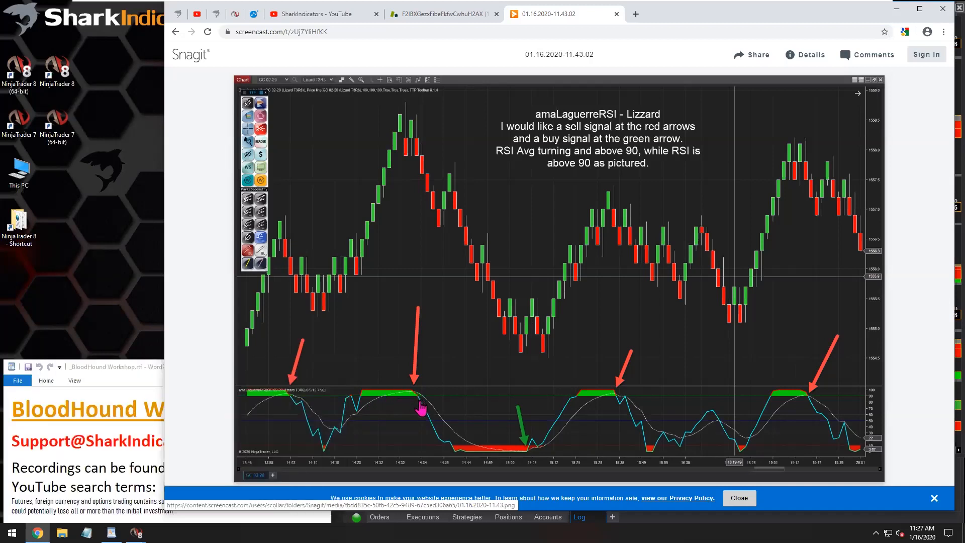
{"action": "mouse_move", "coordinate": [418, 403]}
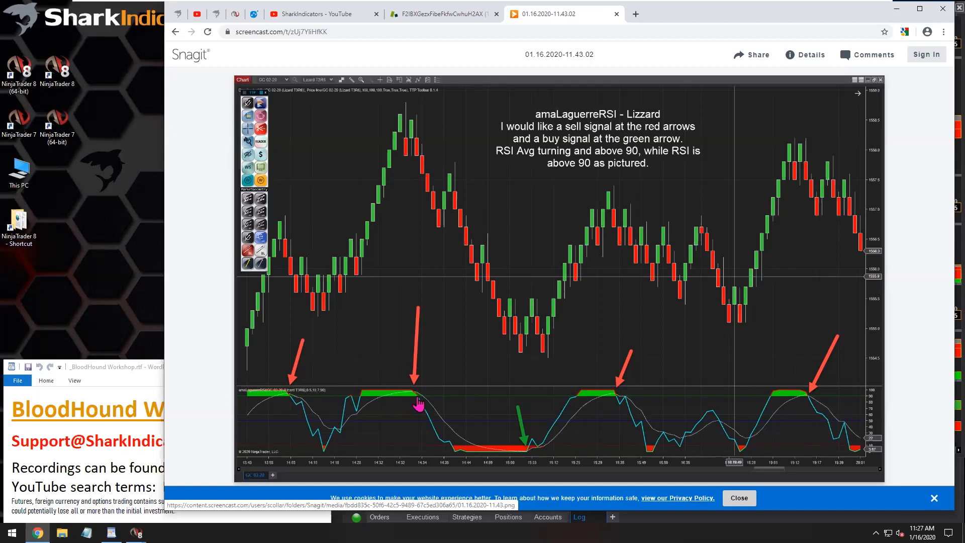
{"action": "mouse_move", "coordinate": [419, 409]}
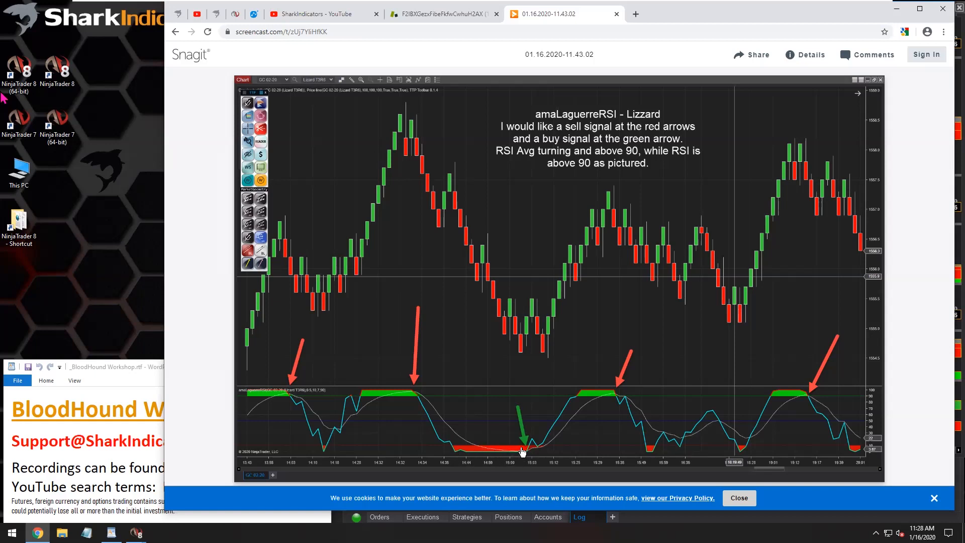
{"action": "mouse_move", "coordinate": [499, 450]}
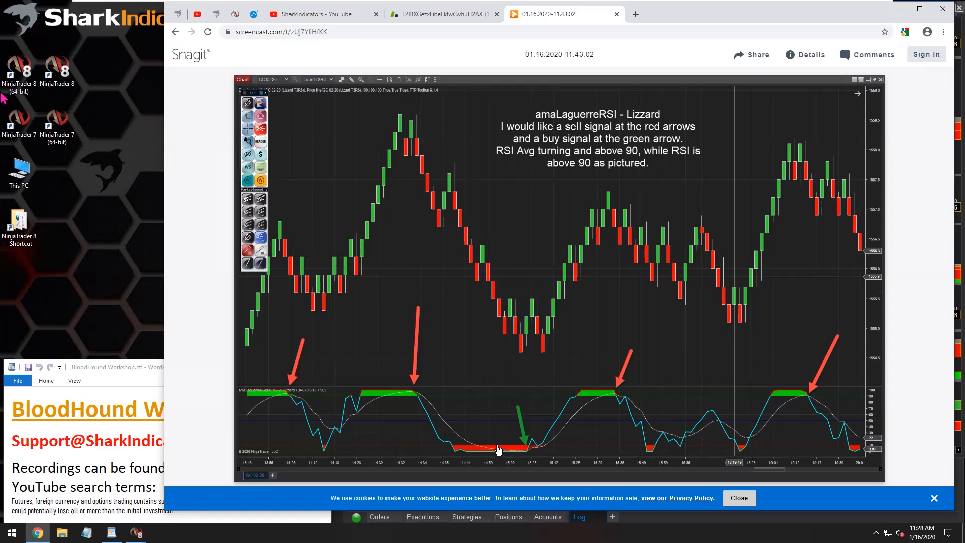
{"action": "mouse_move", "coordinate": [525, 450]}
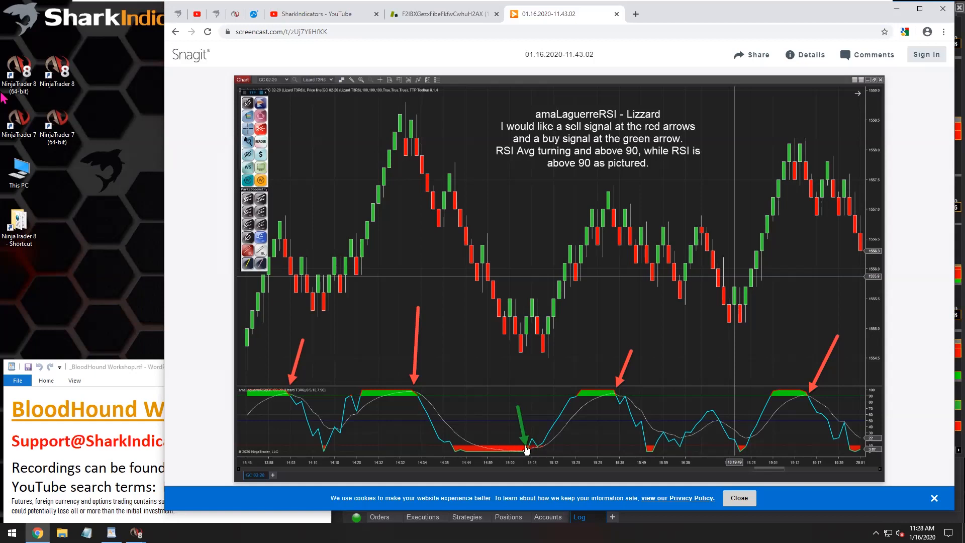
{"action": "mouse_move", "coordinate": [621, 188]}
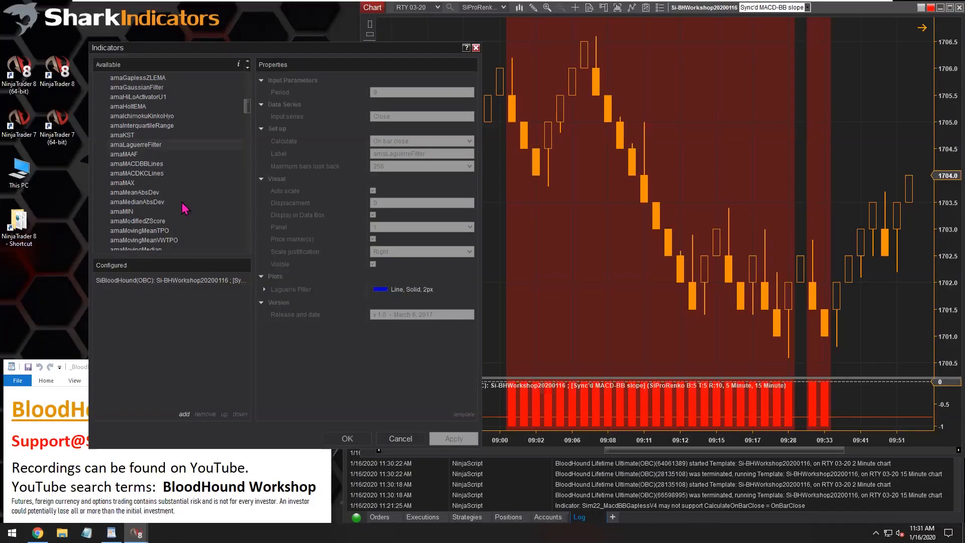
{"action": "mouse_move", "coordinate": [190, 202]}
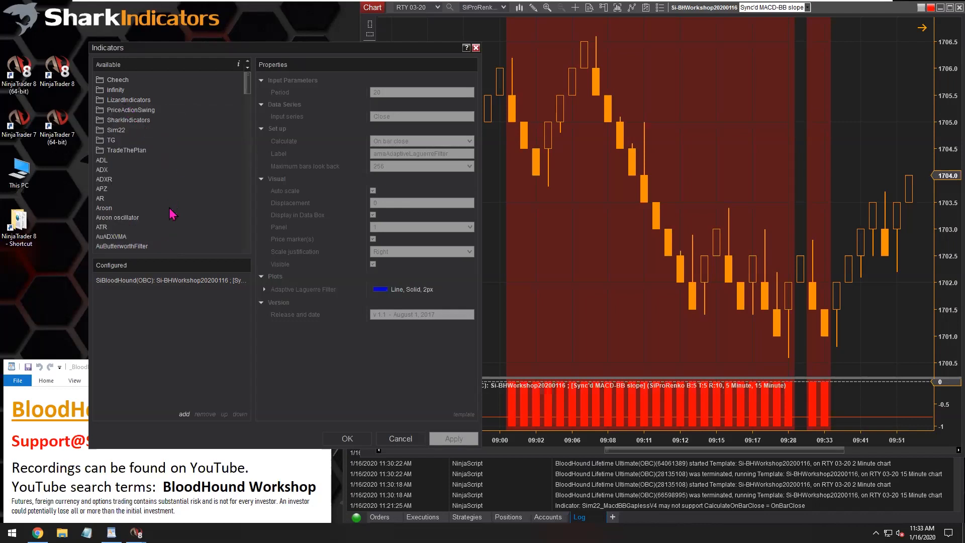
Step: Add RSI(14,3) with Crimson width-3 Avg plot and DodgerBlue width-1 RSI plot, then apply it
{"action": "scroll", "scroll_direction": "down", "scroll_amount": 3}
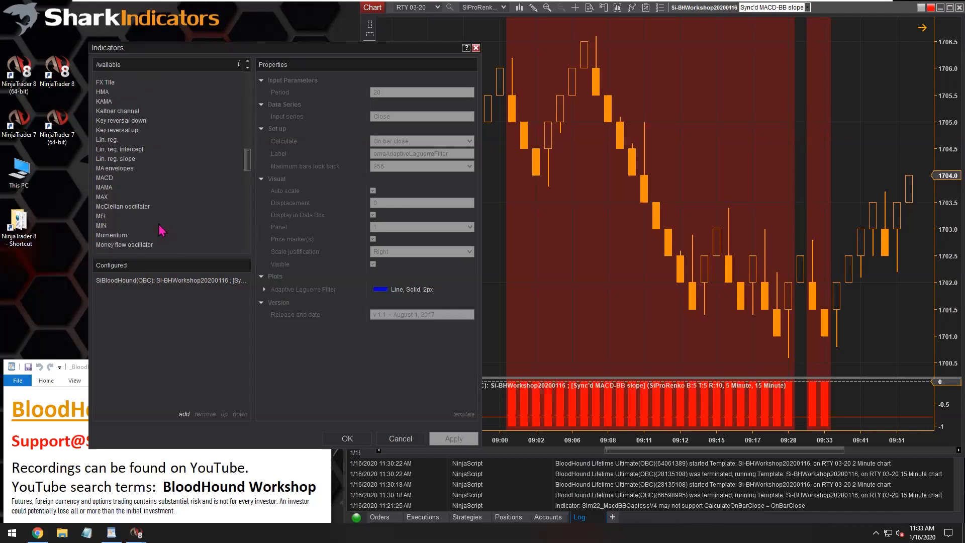
{"action": "scroll", "scroll_direction": "down", "scroll_amount": 3}
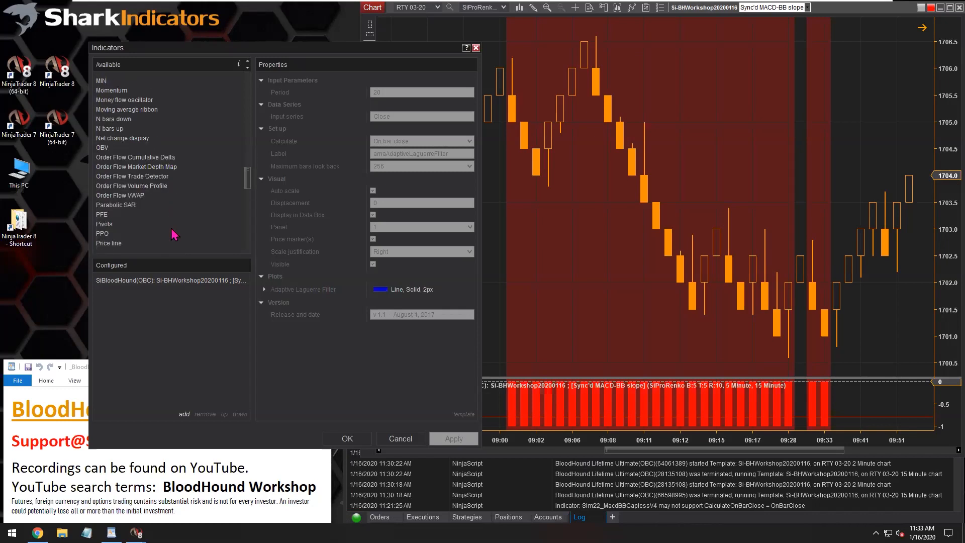
{"action": "scroll", "scroll_direction": "down", "scroll_amount": 3}
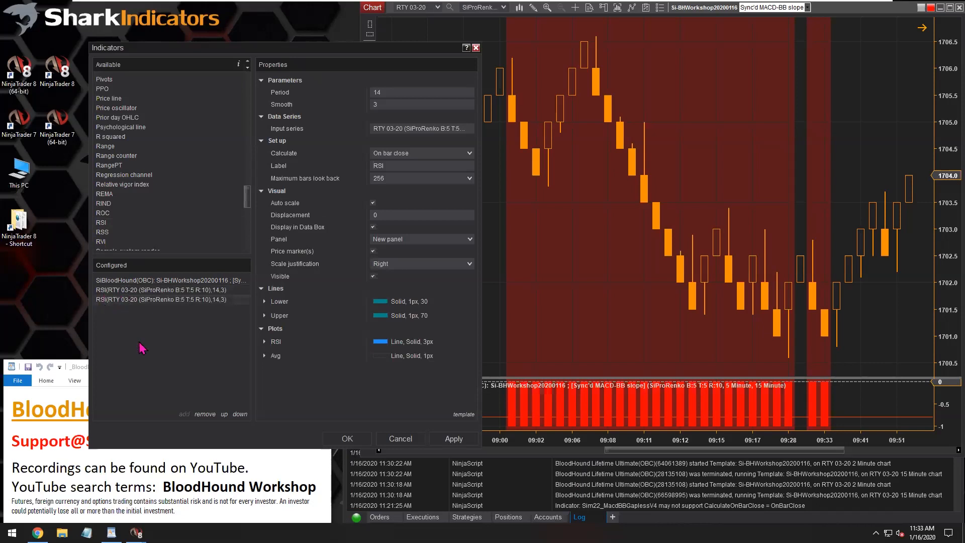
{"action": "mouse_move", "coordinate": [117, 308]}
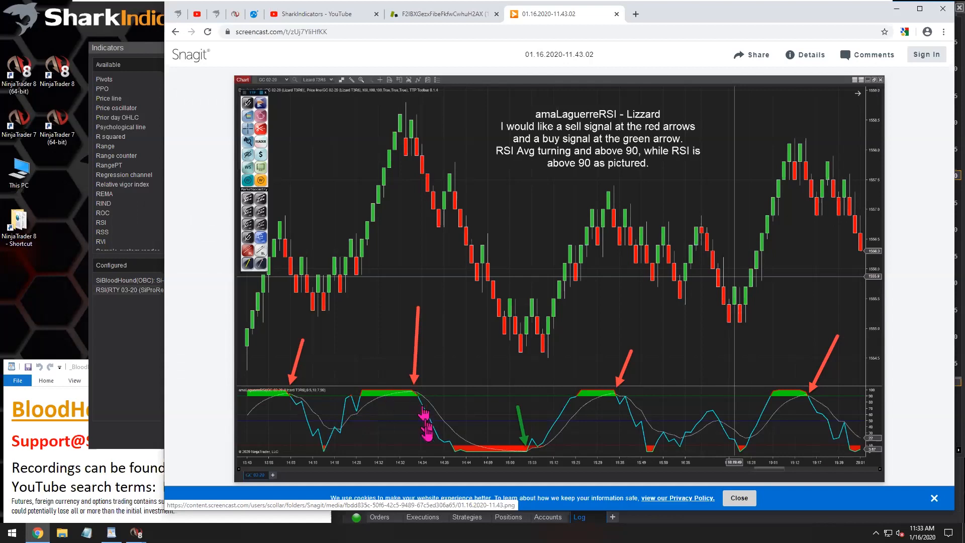
{"action": "mouse_move", "coordinate": [853, 90]}
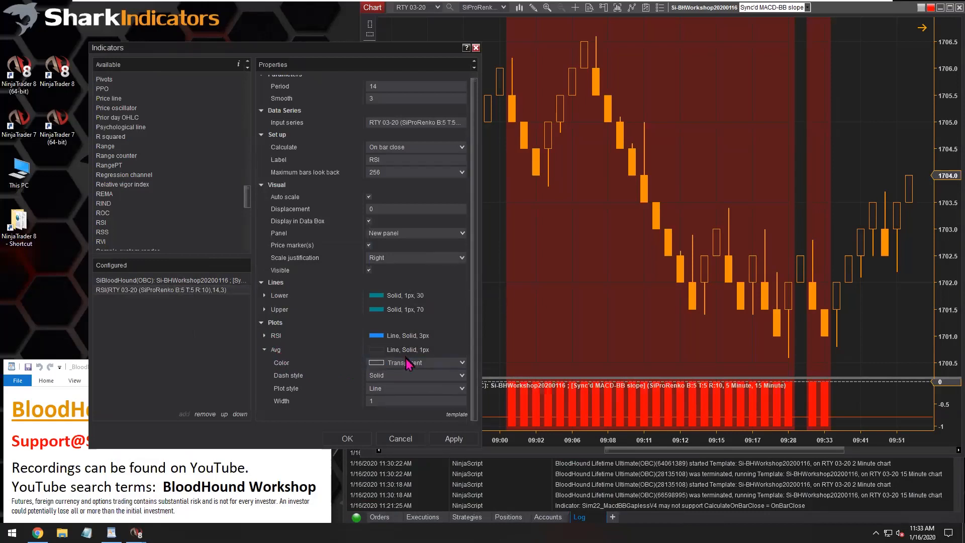
{"action": "left_click", "coordinate": [415, 362]}
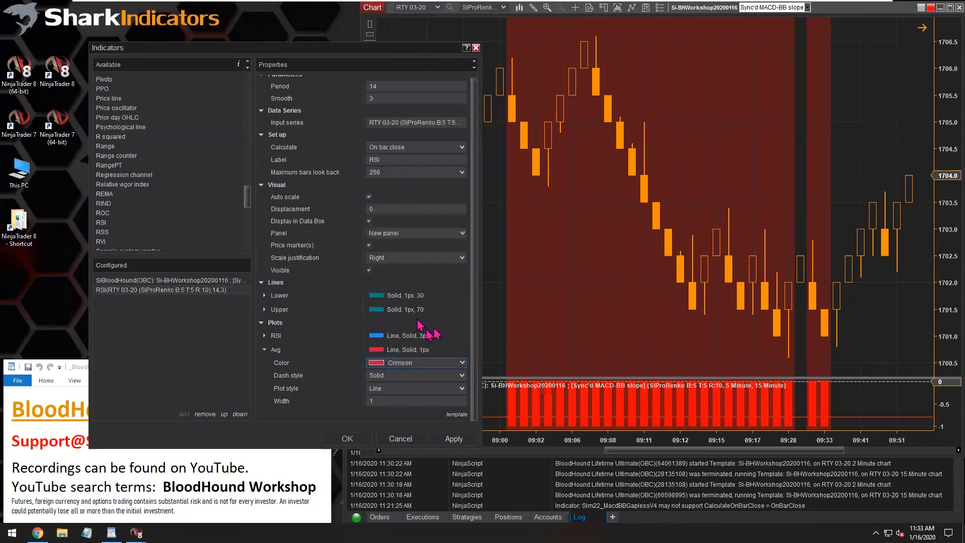
{"action": "left_click", "coordinate": [415, 401]}
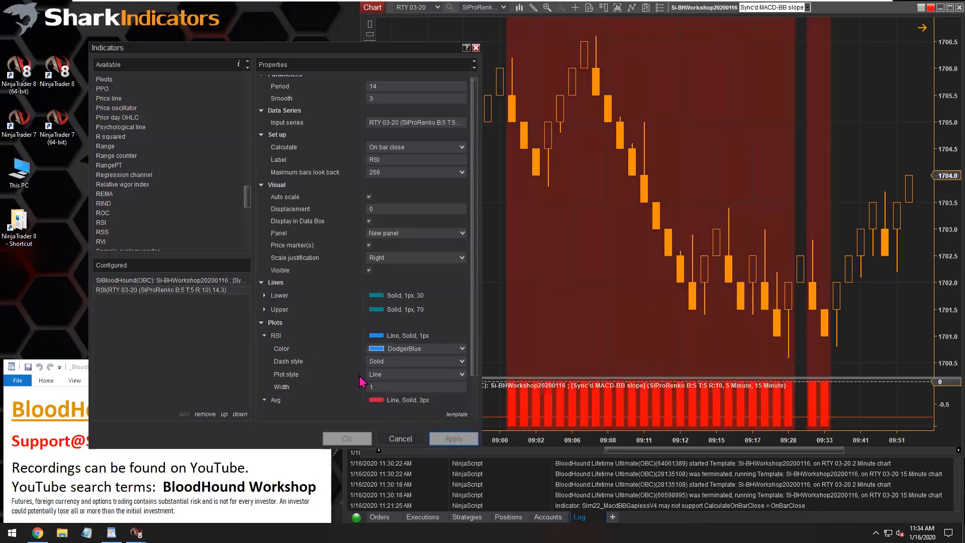
{"action": "left_click", "coordinate": [347, 438]}
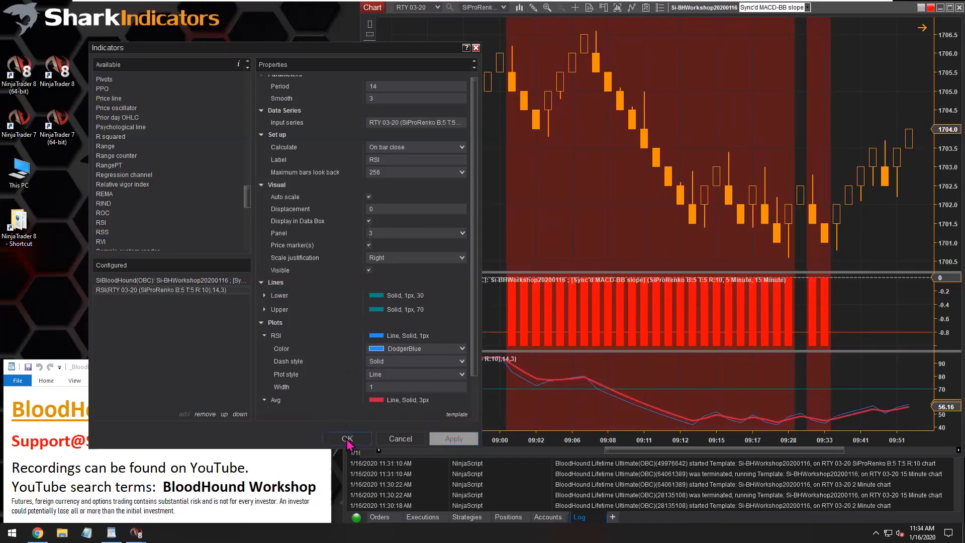
{"action": "left_click", "coordinate": [347, 439]}
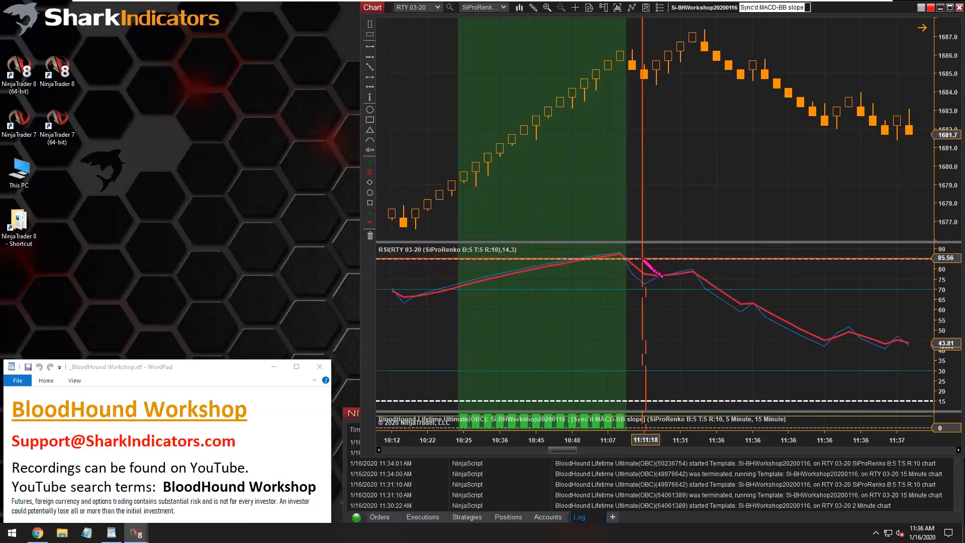
{"action": "mouse_move", "coordinate": [629, 258]}
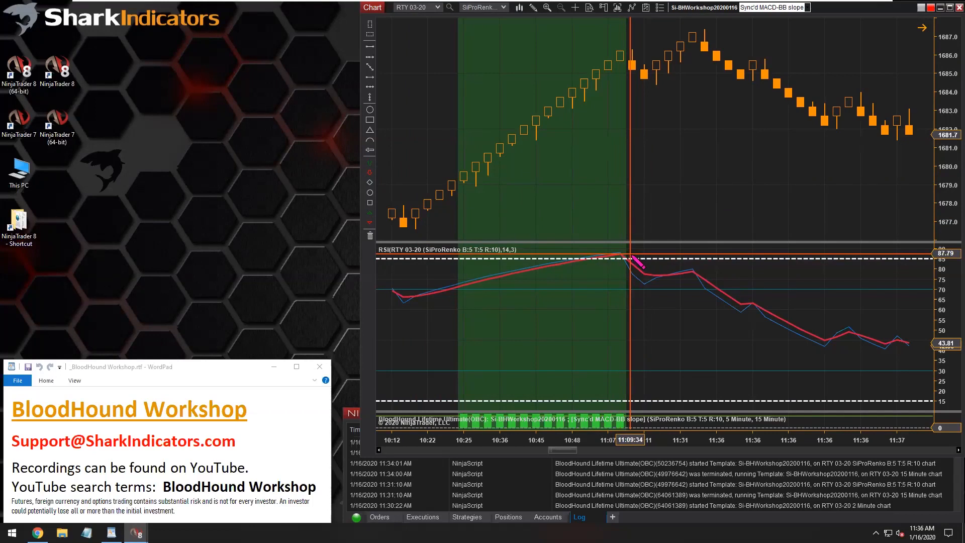
{"action": "mouse_move", "coordinate": [624, 256]}
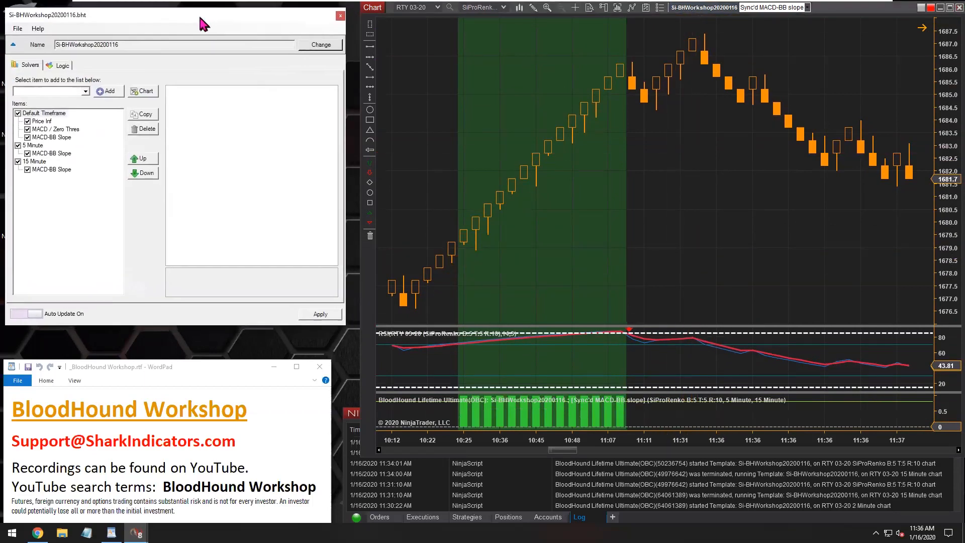
Step: Switch the BloodHound template to its Logic view before reviewing the screenshot arrows
{"action": "left_click", "coordinate": [58, 64]}
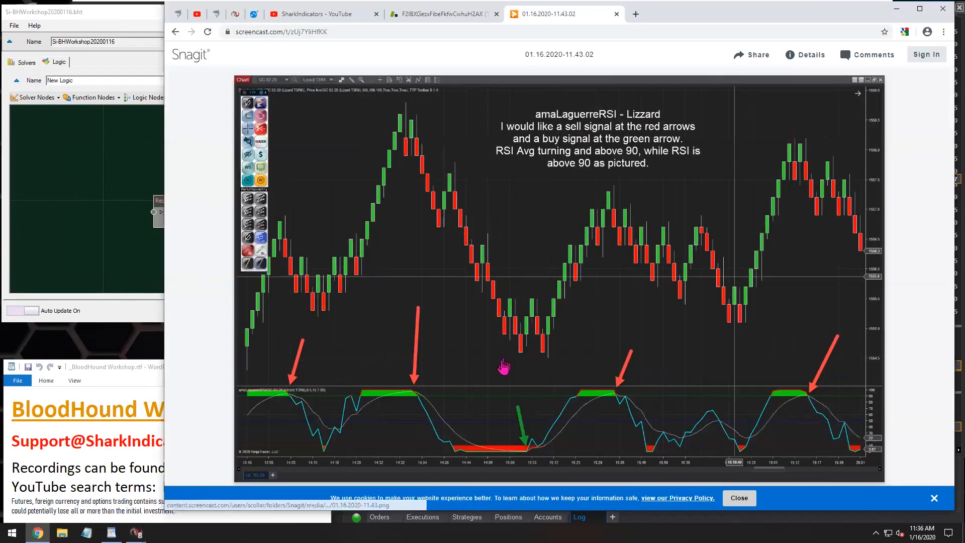
{"action": "mouse_move", "coordinate": [422, 372]}
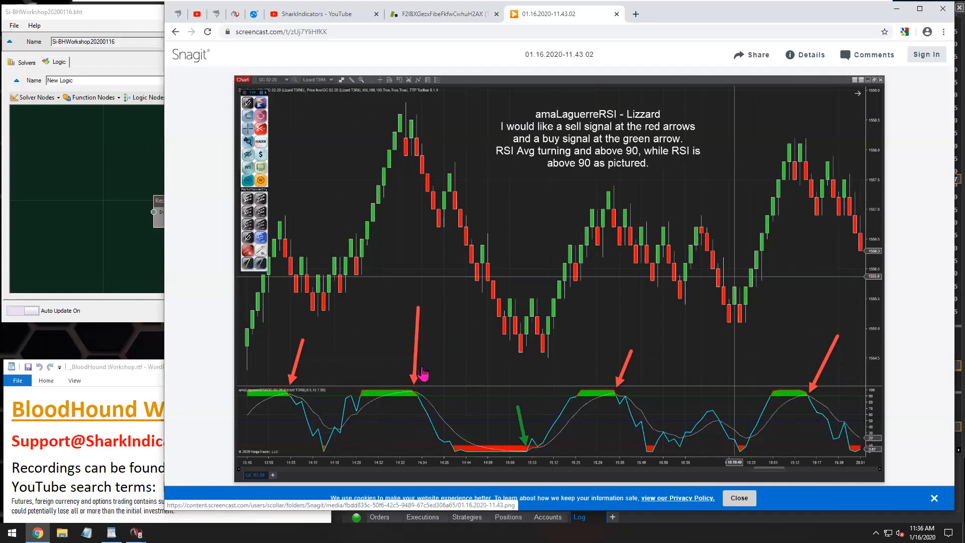
{"action": "mouse_move", "coordinate": [412, 398]}
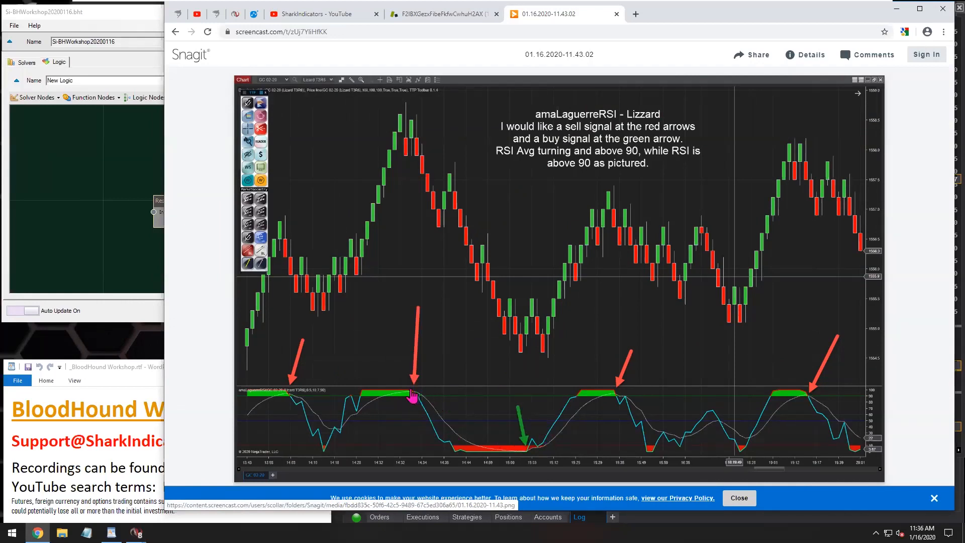
{"action": "mouse_move", "coordinate": [394, 388]}
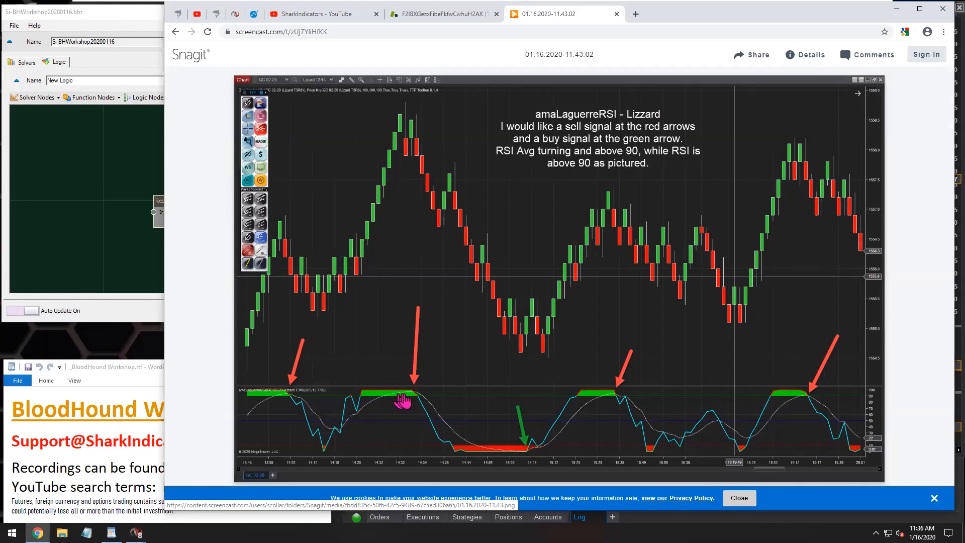
{"action": "mouse_move", "coordinate": [415, 399]}
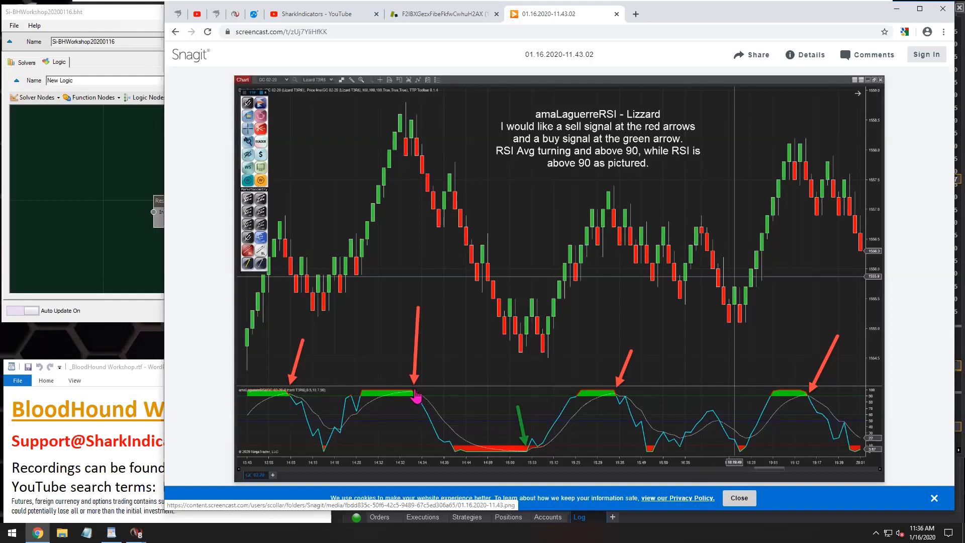
{"action": "mouse_move", "coordinate": [424, 409]}
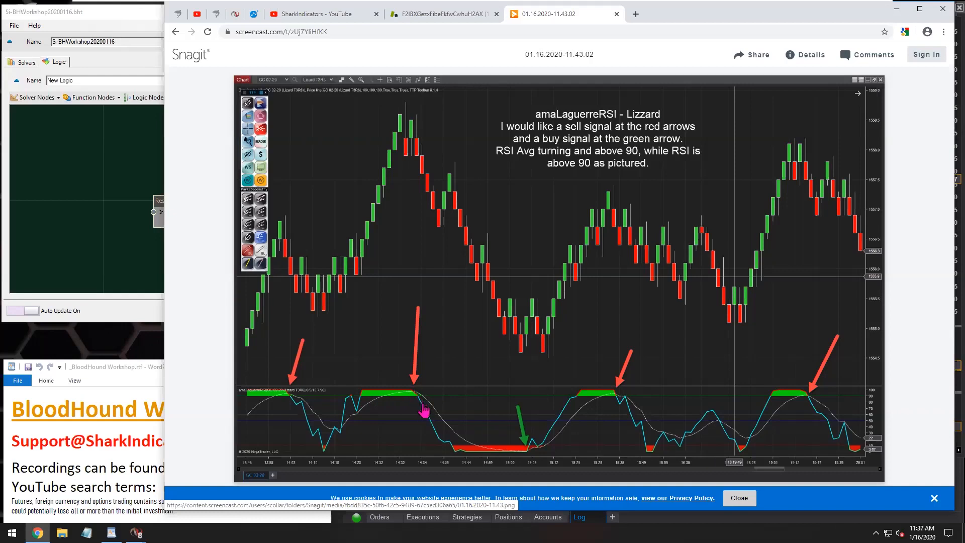
{"action": "mouse_move", "coordinate": [533, 443]}
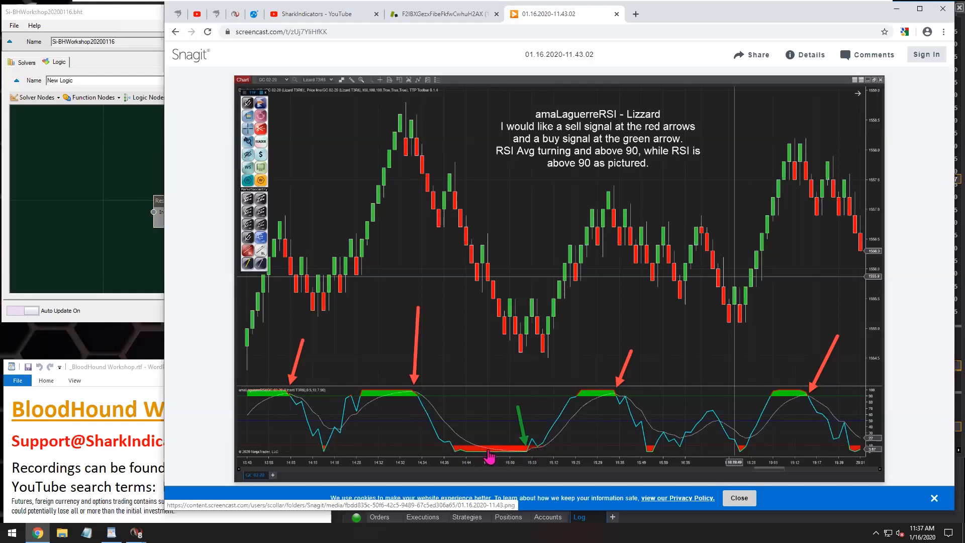
{"action": "mouse_move", "coordinate": [507, 456]}
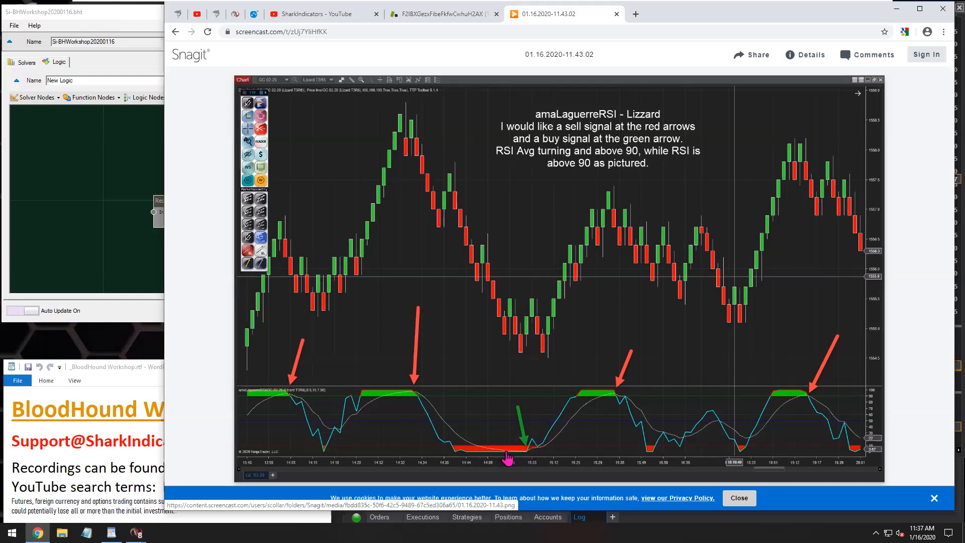
{"action": "mouse_move", "coordinate": [517, 456]}
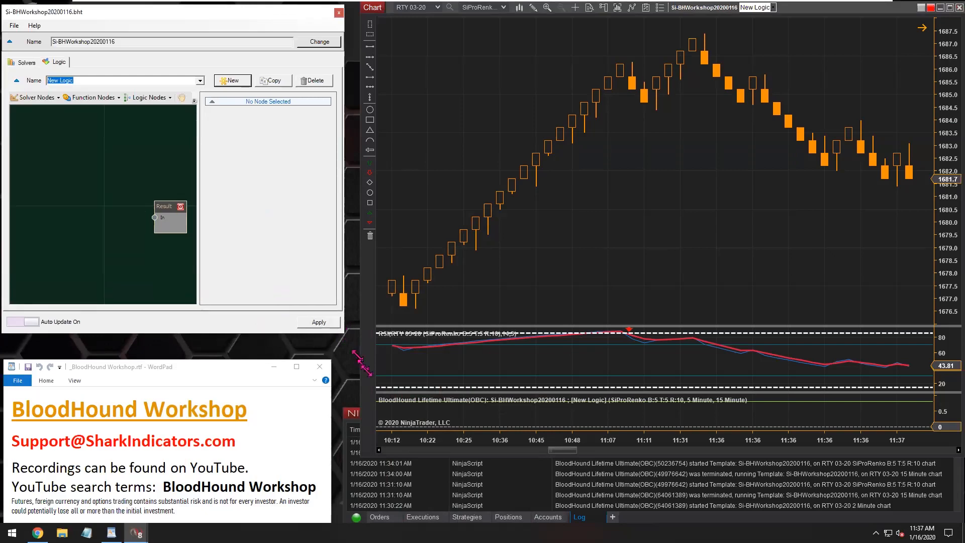
Step: Add an Indicator Crossover solver wired to Result and name it 'RSI XD 85 Crossover'
{"action": "left_click", "coordinate": [35, 97]}
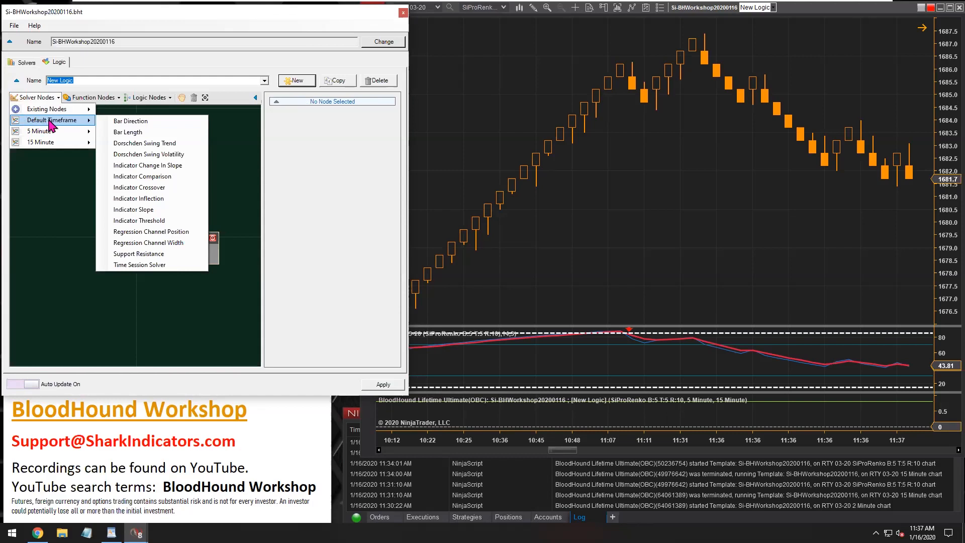
{"action": "mouse_move", "coordinate": [133, 209]}
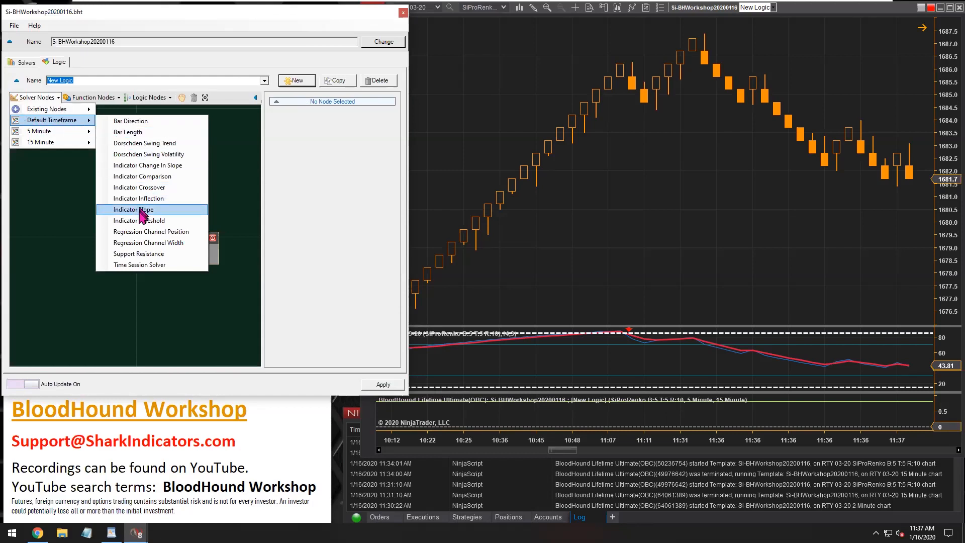
{"action": "mouse_move", "coordinate": [139, 187]}
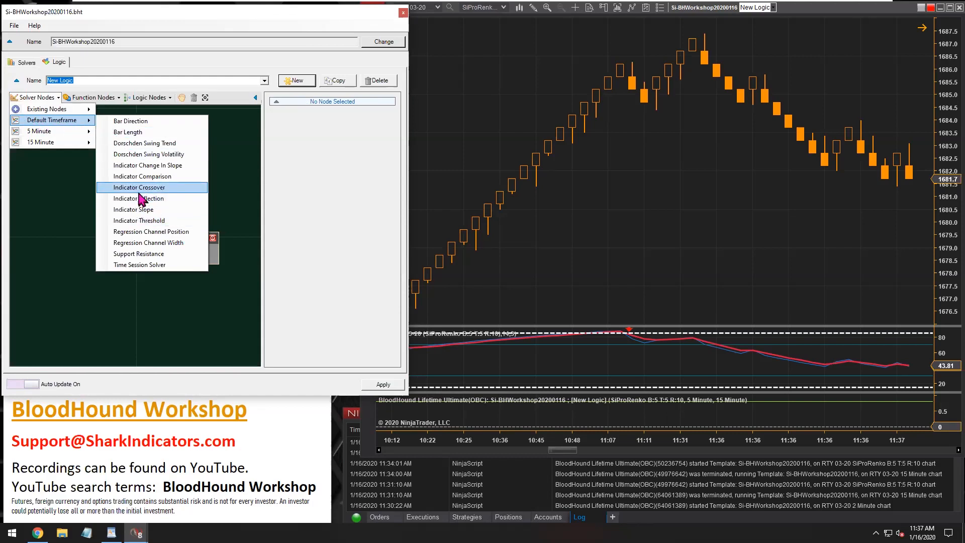
{"action": "left_click", "coordinate": [138, 187]}
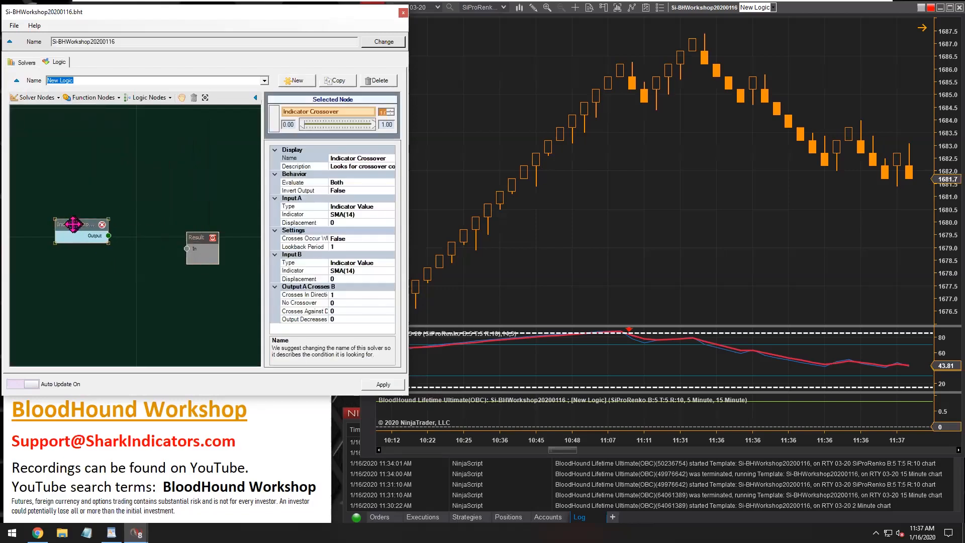
{"action": "left_click_drag", "start_coordinate": [108, 234], "coordinate": [187, 248]}
{"action": "type", "text": "RSI XO"}
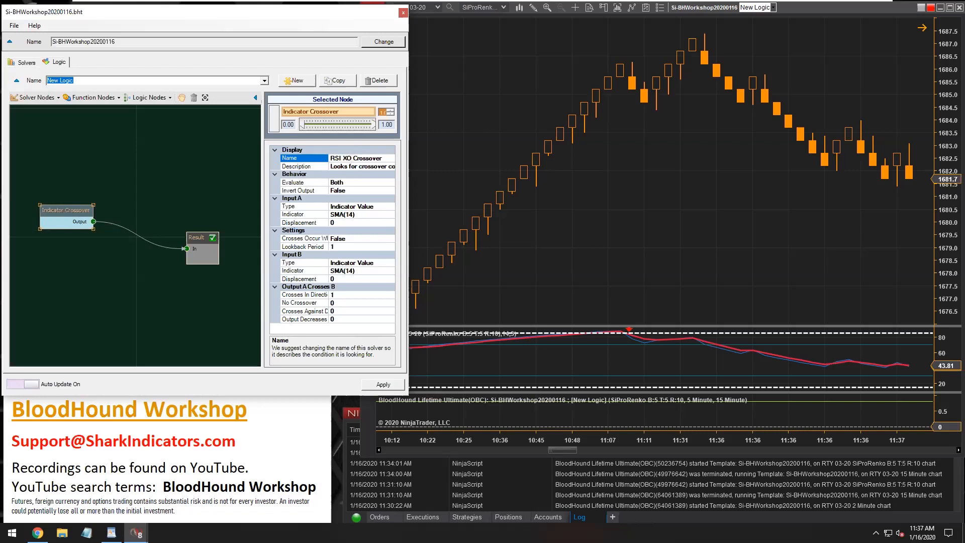
{"action": "type", "text": "RSI XD 85 Crossover"}
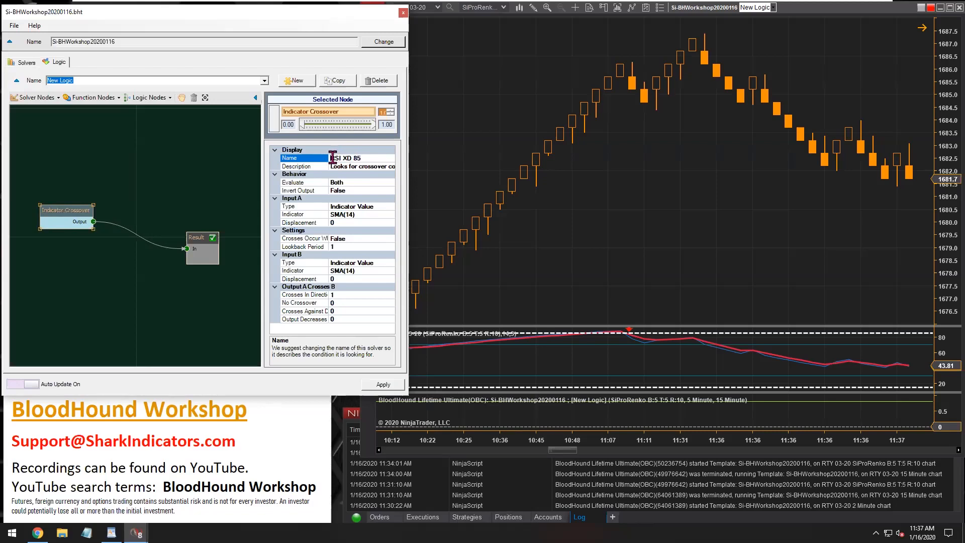
{"action": "double_click", "coordinate": [336, 158]}
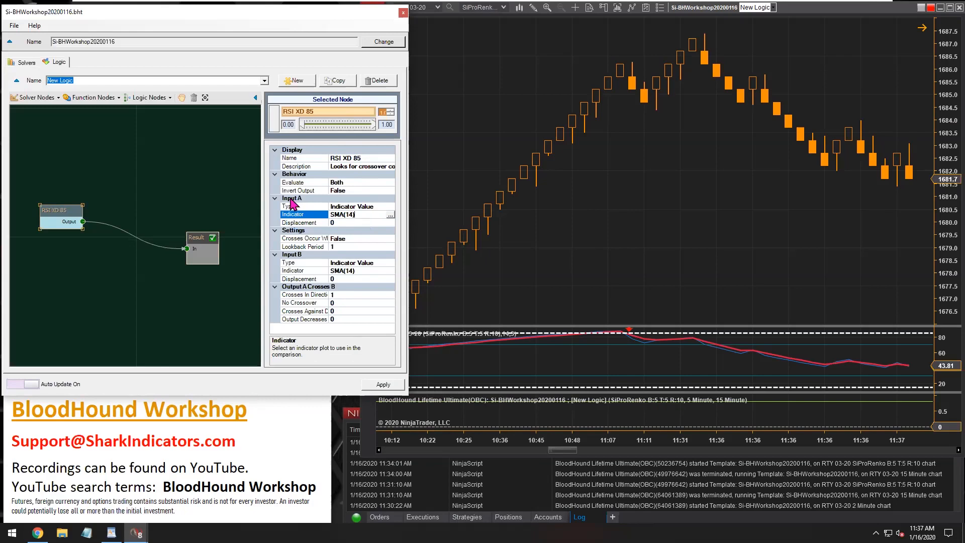
Step: Set input A to RSI(14,3) using its Avg plot for long and short signals
{"action": "left_click", "coordinate": [390, 215]}
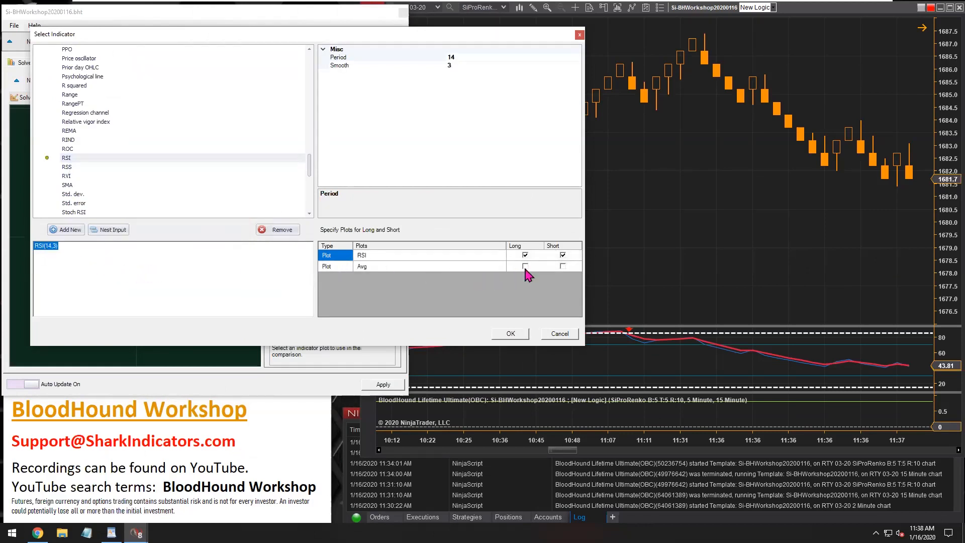
{"action": "left_click", "coordinate": [563, 265]}
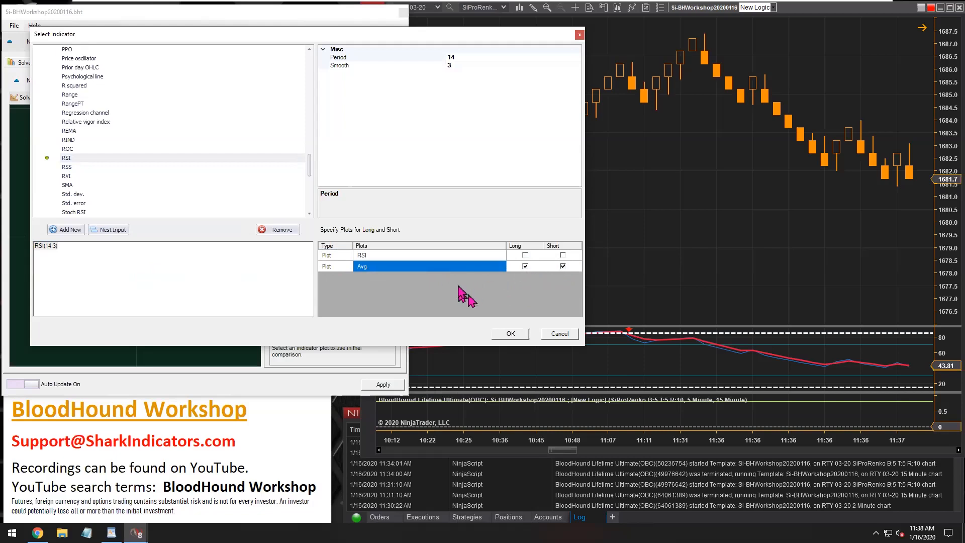
{"action": "left_click", "coordinate": [509, 333]}
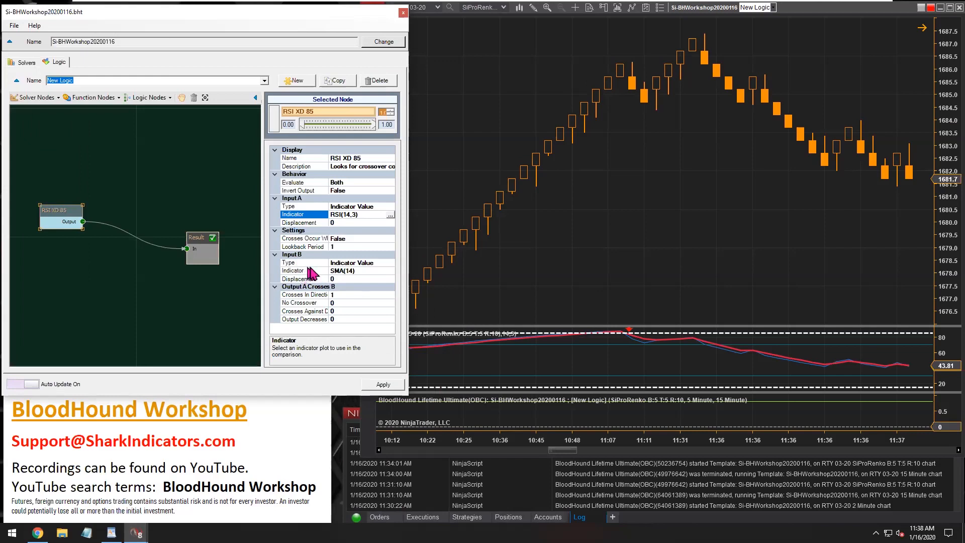
{"action": "mouse_move", "coordinate": [356, 163]}
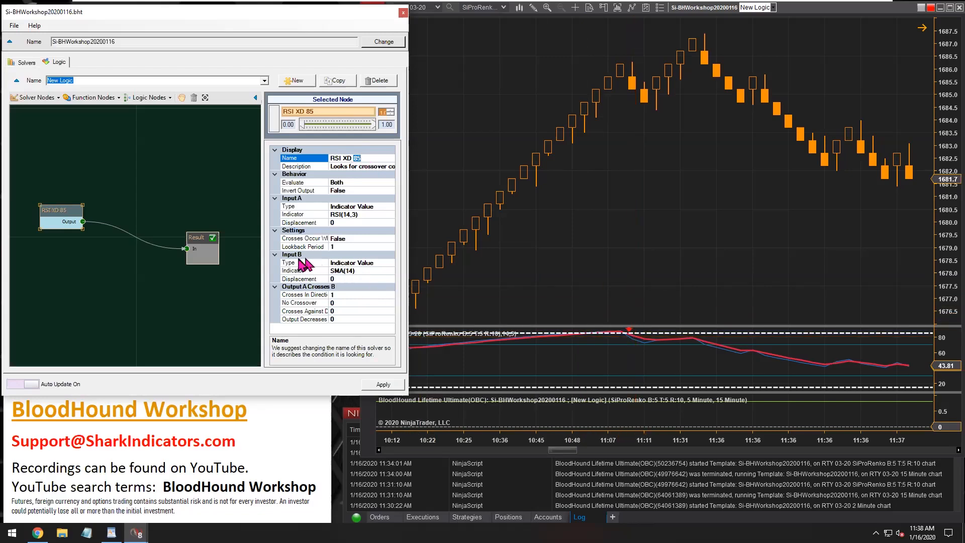
Step: Set input B to a Fixed Value of 85
{"action": "left_click", "coordinate": [290, 262]}
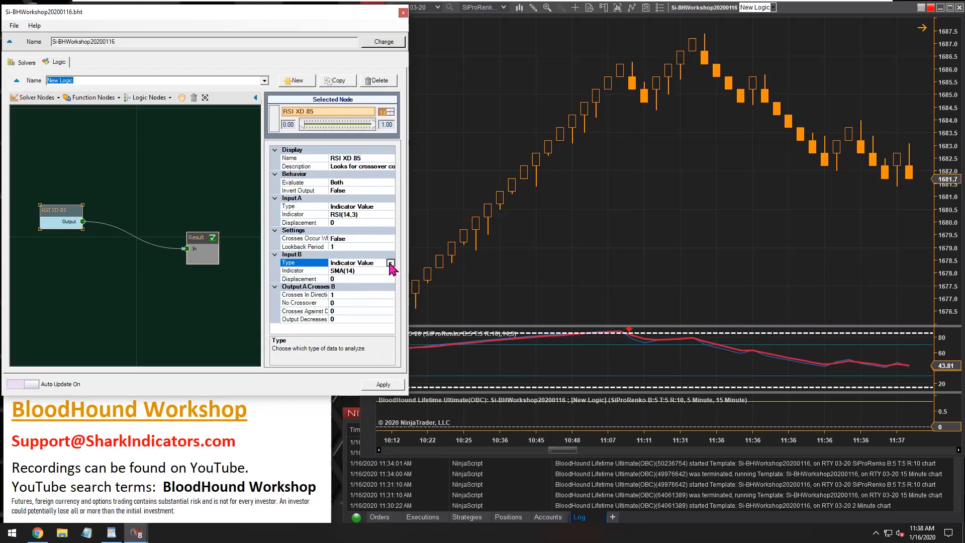
{"action": "left_click", "coordinate": [390, 263]}
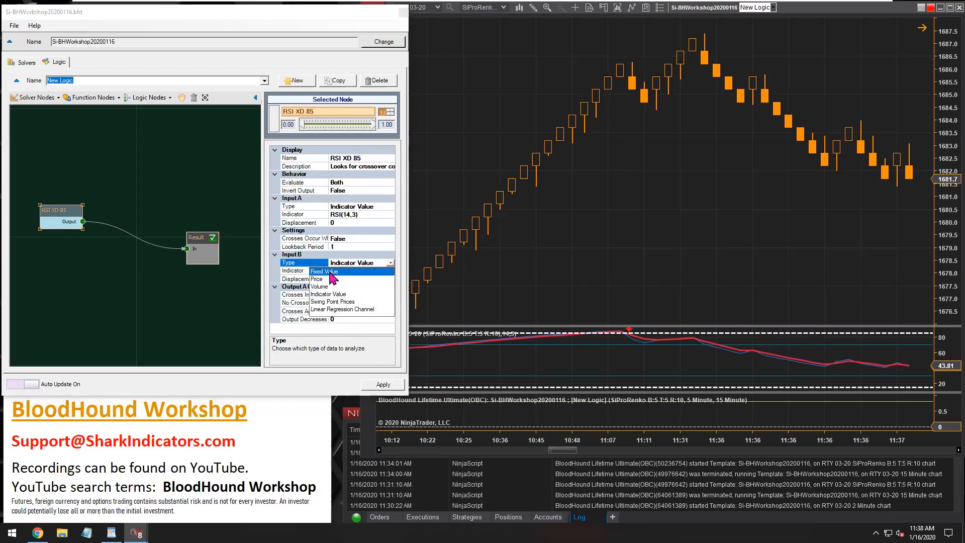
{"action": "left_click", "coordinate": [324, 272]}
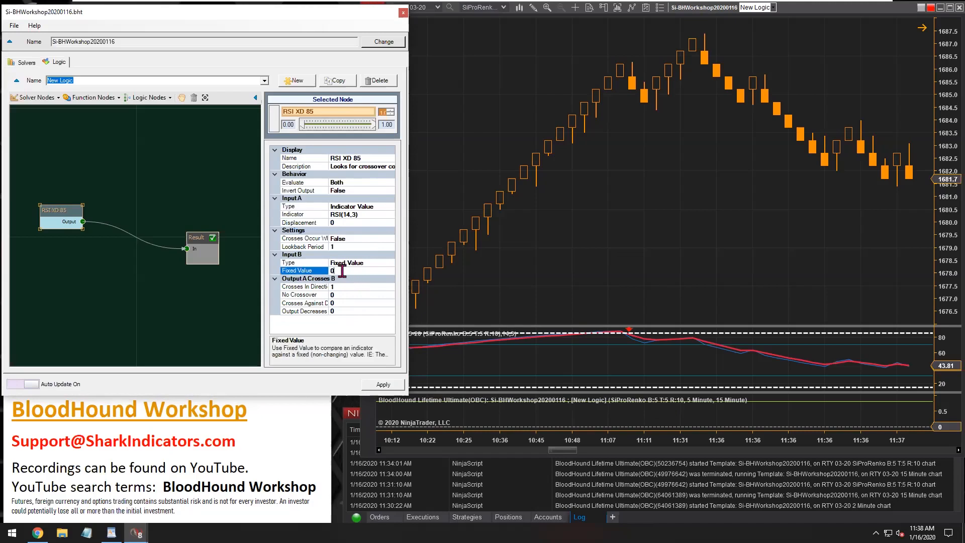
{"action": "type", "text": "85"}
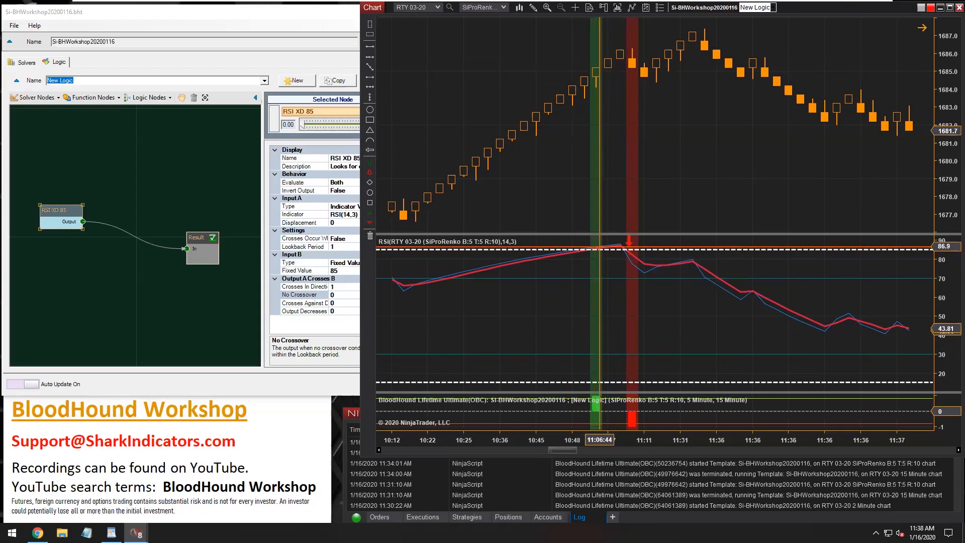
{"action": "mouse_move", "coordinate": [621, 255]}
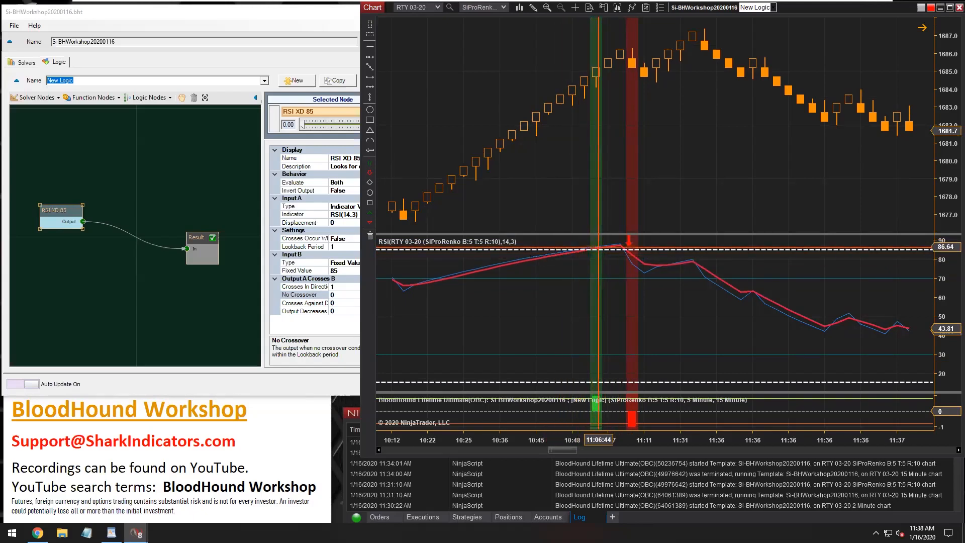
{"action": "mouse_move", "coordinate": [302, 197]}
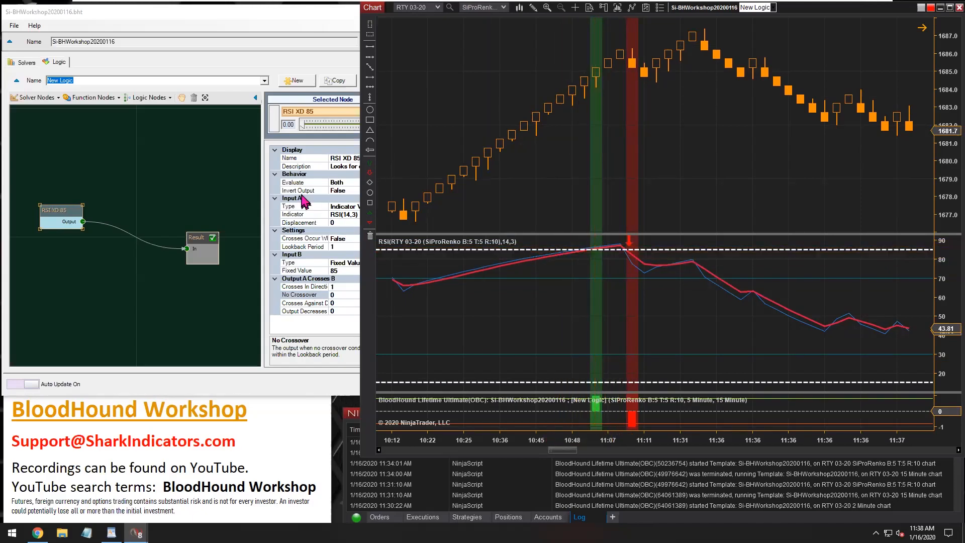
Step: Change the solver's Evaluate behaviour from Both to Short Only
{"action": "left_click", "coordinate": [292, 181]}
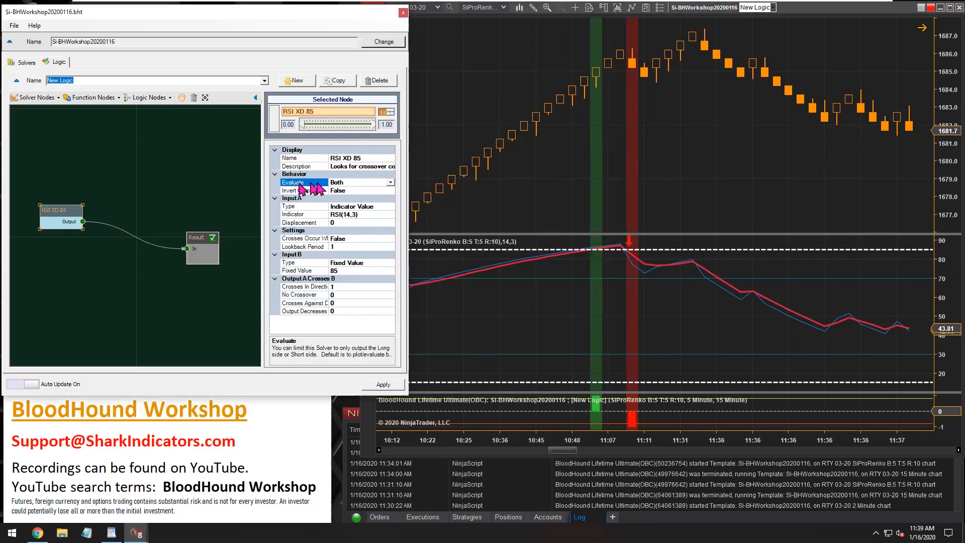
{"action": "left_click", "coordinate": [362, 182]}
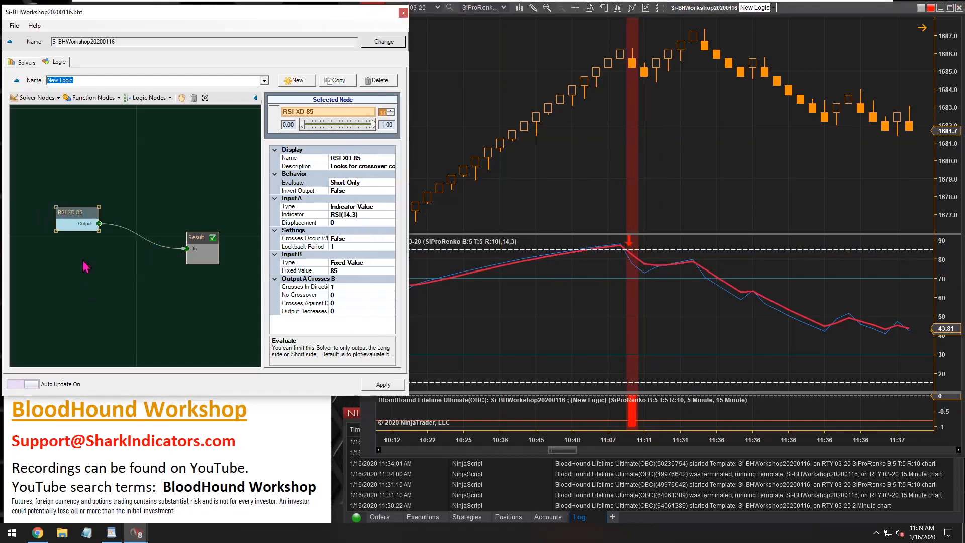
Step: Add a second Indicator Crossover solver feeding Result and name it 'RSI XU 15'
{"action": "left_click", "coordinate": [34, 97]}
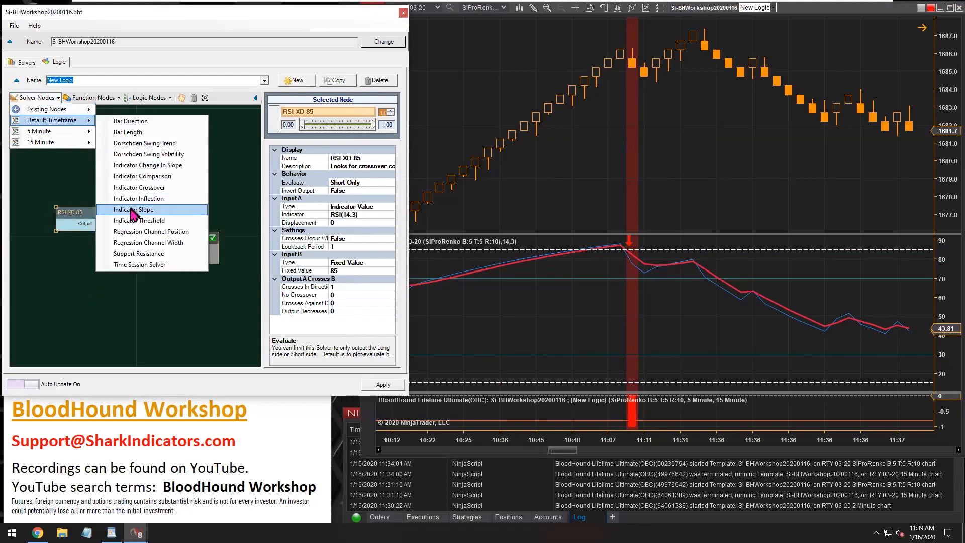
{"action": "mouse_move", "coordinate": [139, 187]}
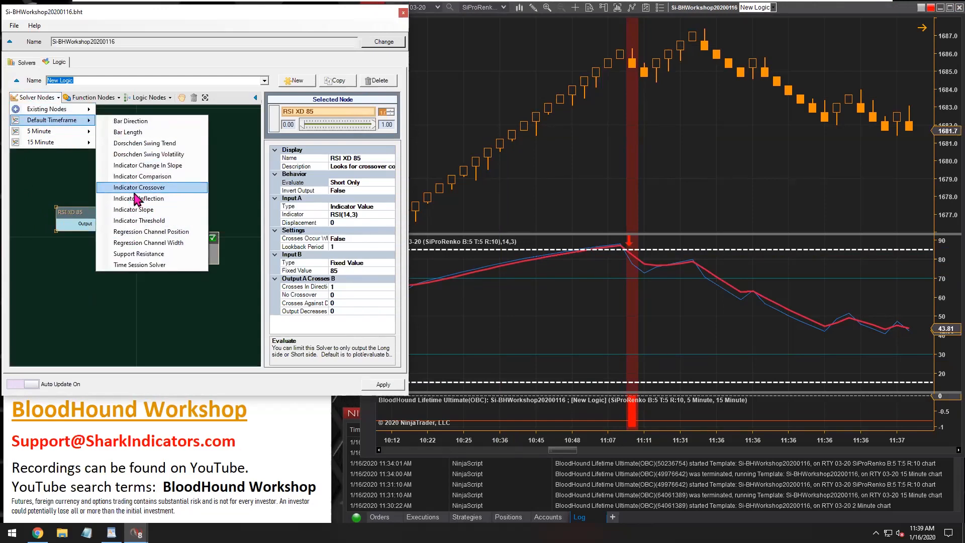
{"action": "left_click", "coordinate": [139, 187]}
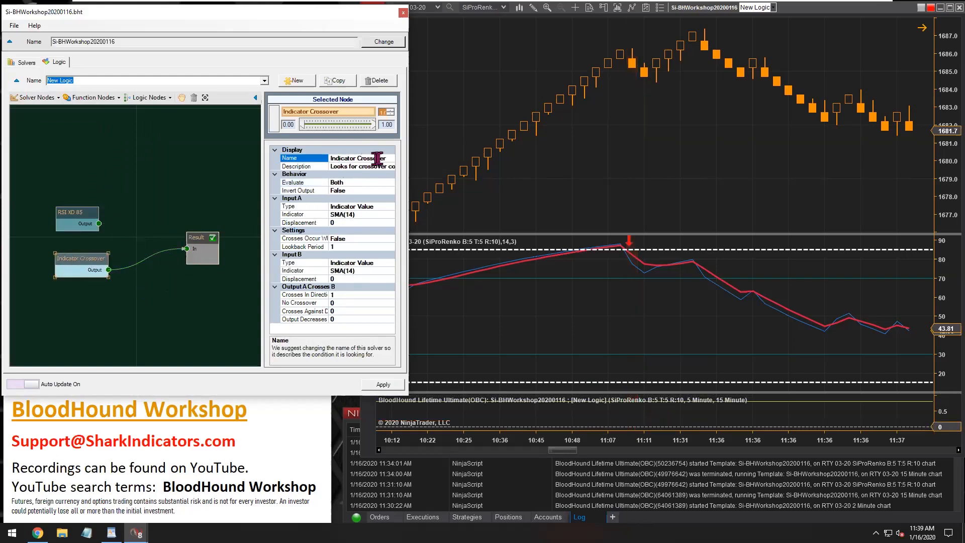
{"action": "left_click", "coordinate": [360, 158]}
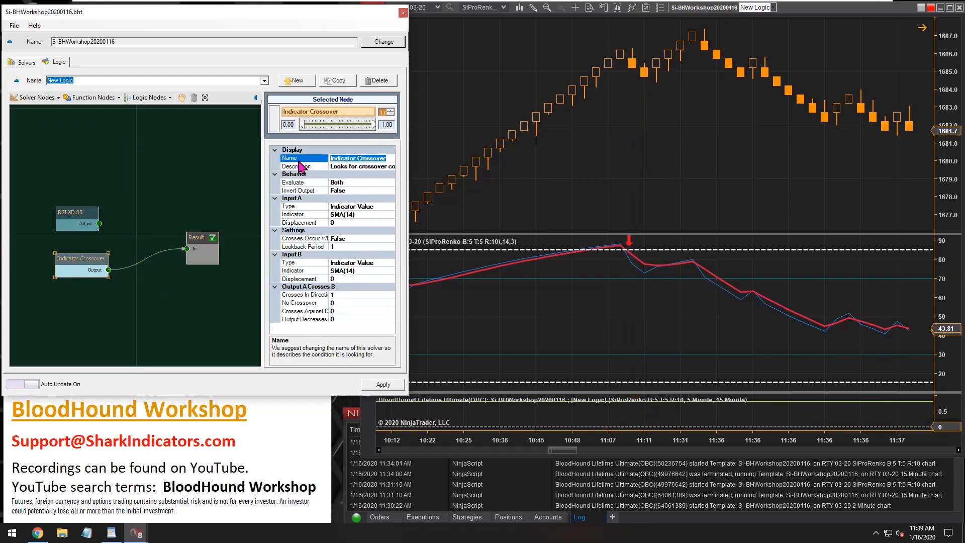
{"action": "type", "text": "RSI"}
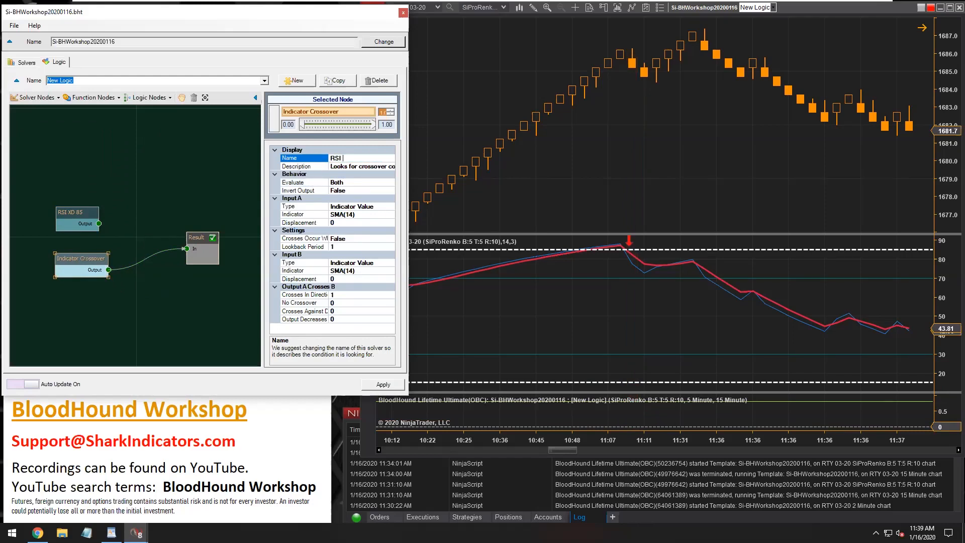
{"action": "type", "text": "XU"}
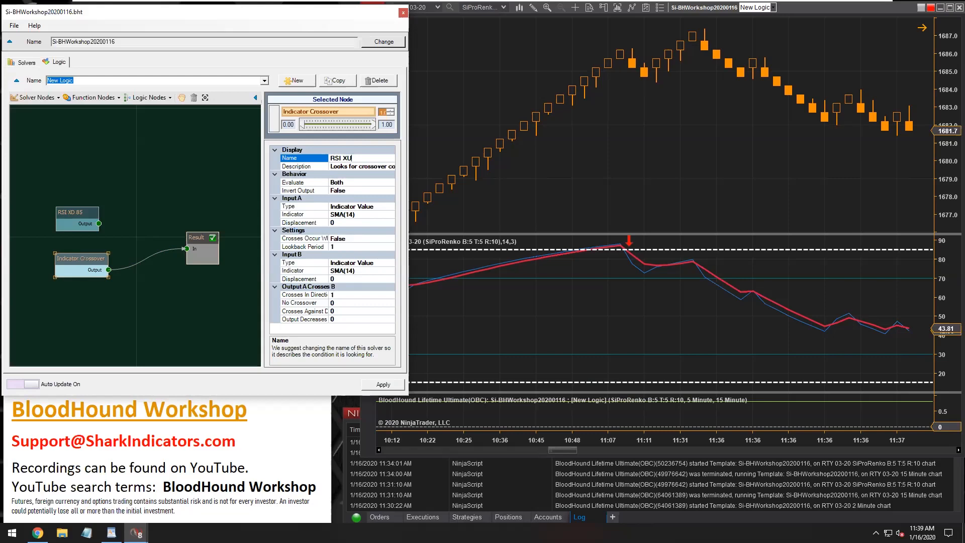
{"action": "type", "text": "15"}
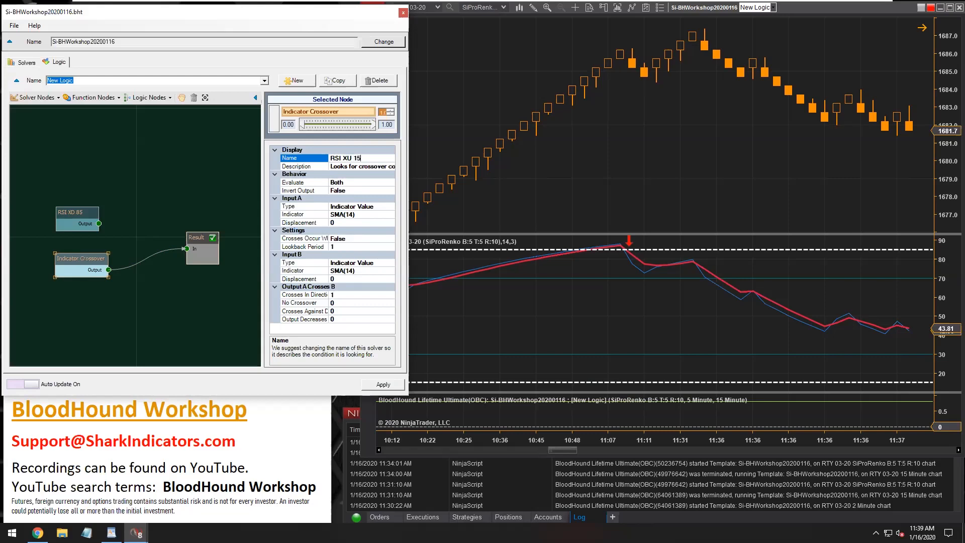
{"action": "mouse_move", "coordinate": [353, 221]}
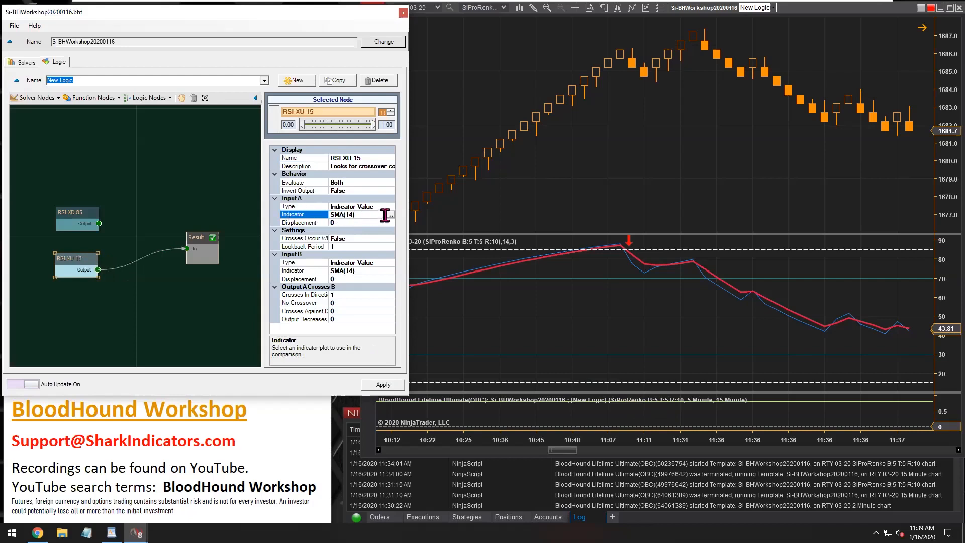
Step: Set input A of RSI XU 15 to RSI with Period 14, Smooth 3, using the RSI plot
{"action": "left_click", "coordinate": [386, 214]}
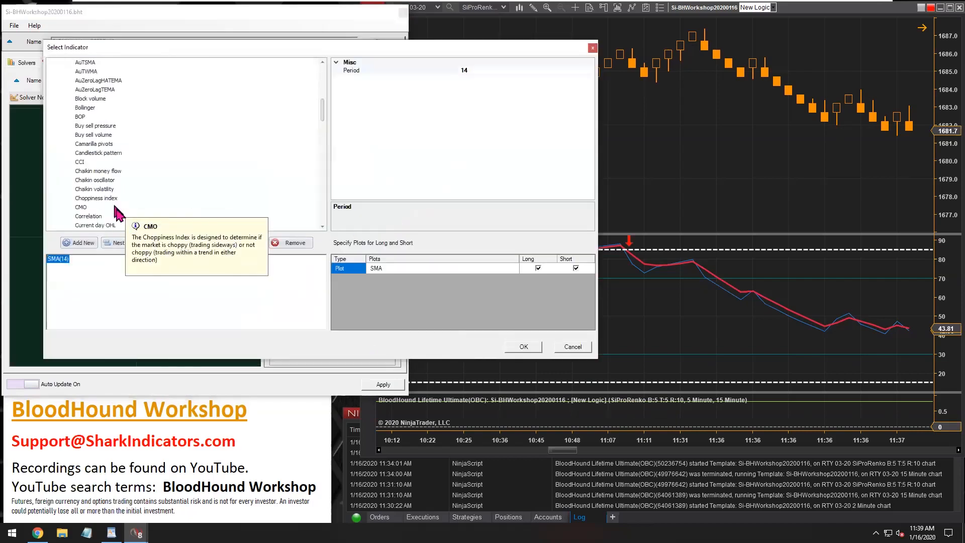
{"action": "scroll", "scroll_direction": "down", "scroll_amount": 3}
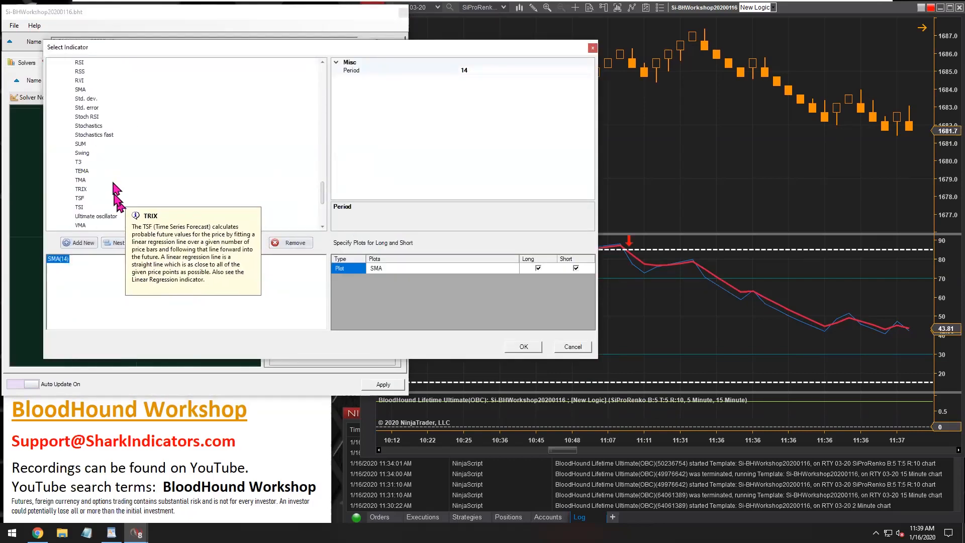
{"action": "left_click", "coordinate": [78, 62]}
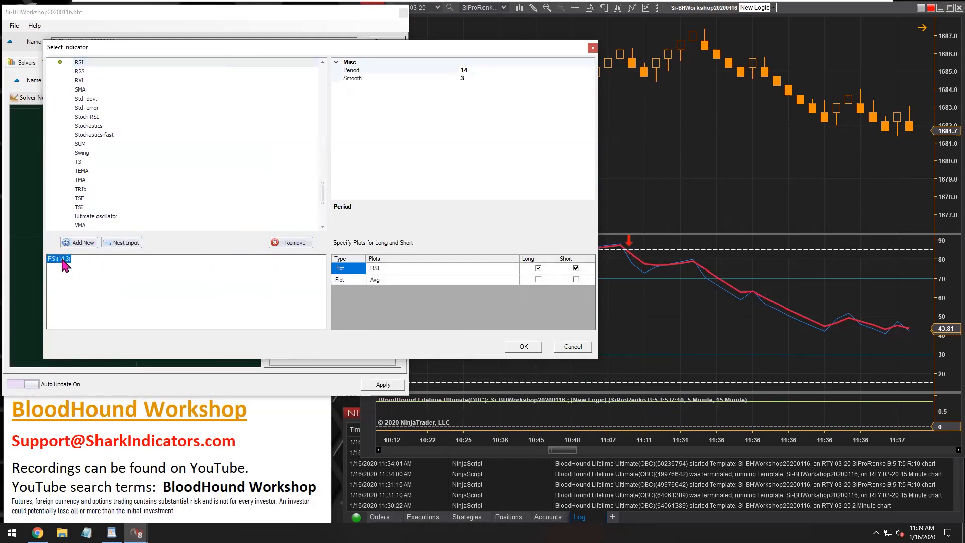
{"action": "left_click", "coordinate": [351, 70]}
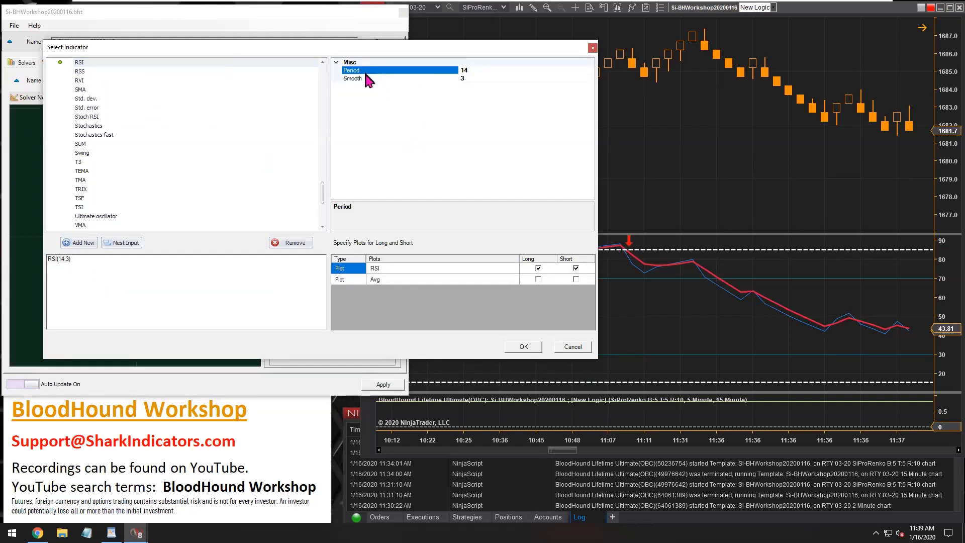
{"action": "left_click", "coordinate": [352, 78]}
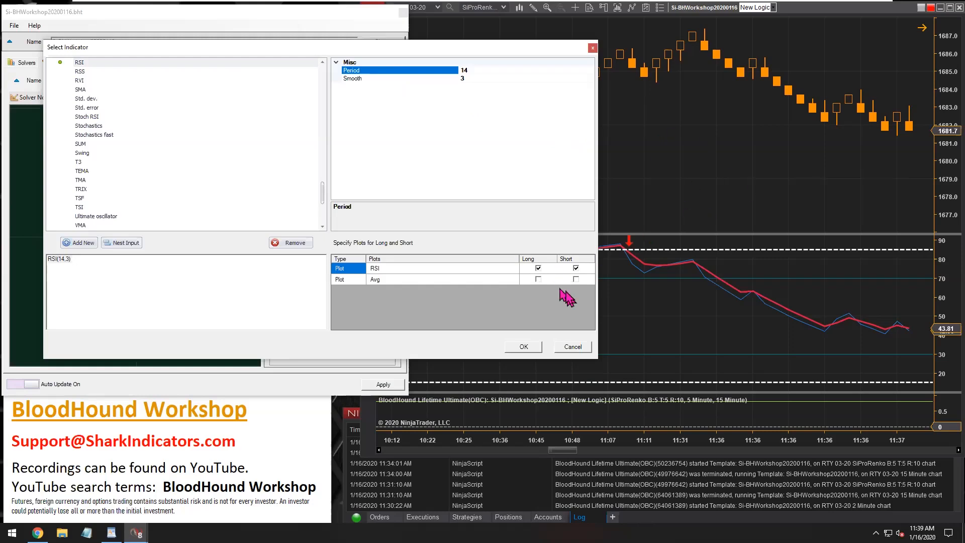
{"action": "left_click", "coordinate": [538, 278]}
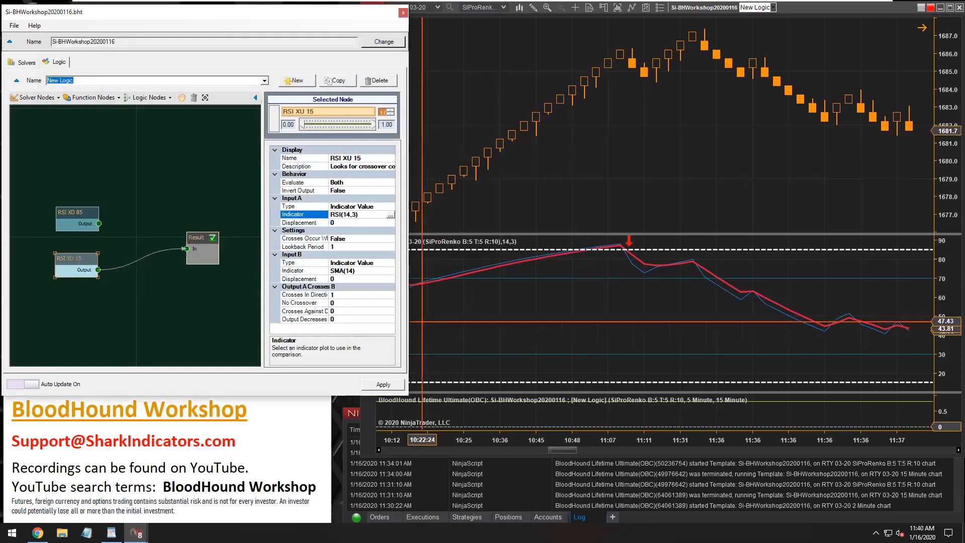
Step: Set input B to Fixed Value 15 and Evaluate to Long Only
{"action": "left_click", "coordinate": [288, 263]}
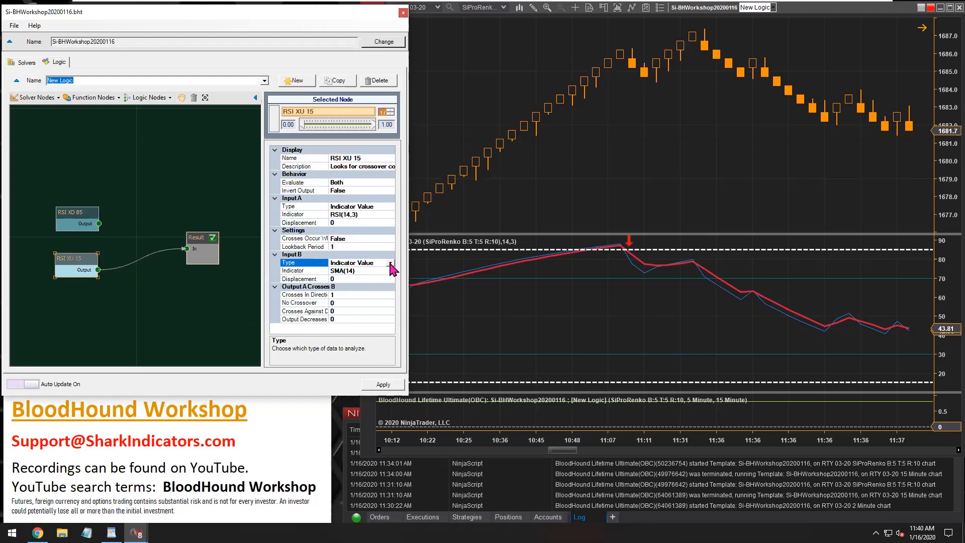
{"action": "left_click", "coordinate": [361, 263]}
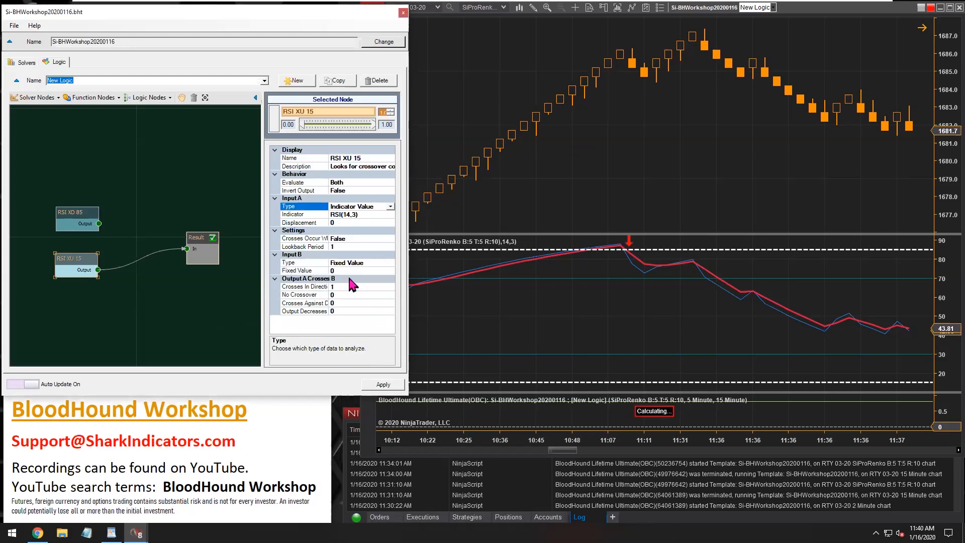
{"action": "left_click", "coordinate": [302, 270]}
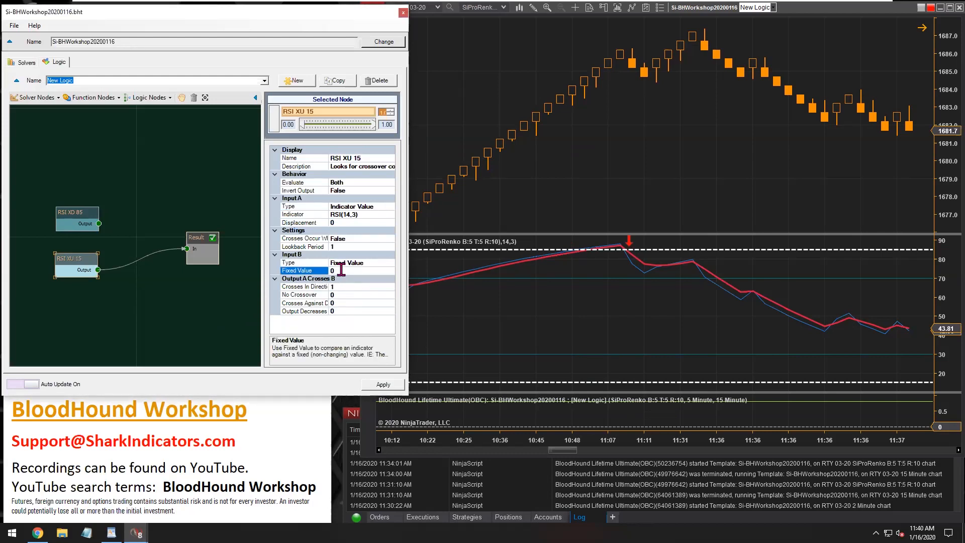
{"action": "type", "text": "15"}
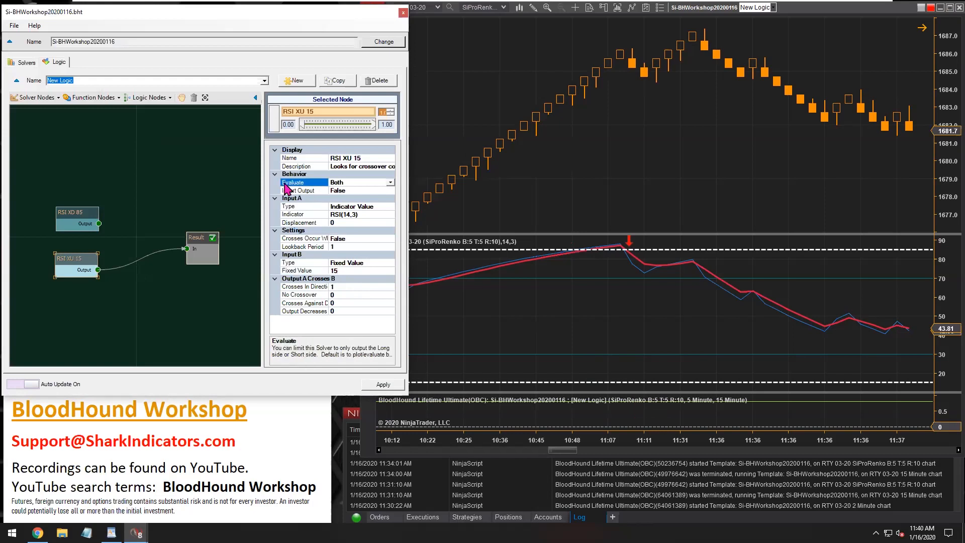
{"action": "mouse_move", "coordinate": [298, 191]}
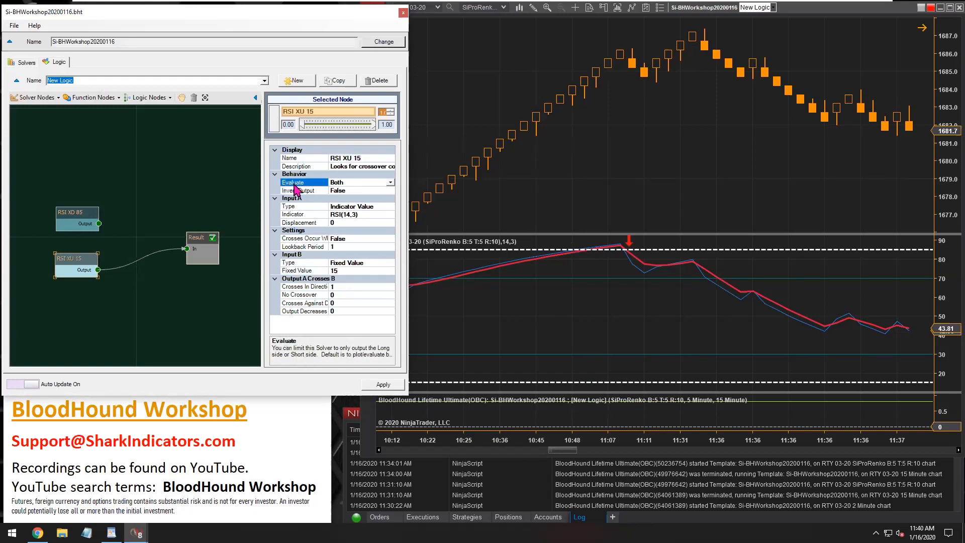
{"action": "mouse_move", "coordinate": [394, 190]}
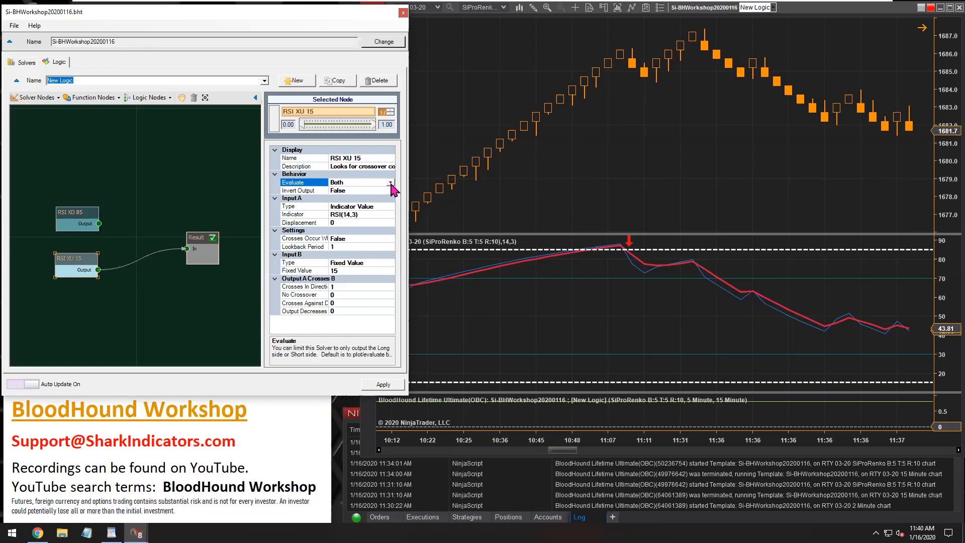
{"action": "left_click", "coordinate": [389, 182]}
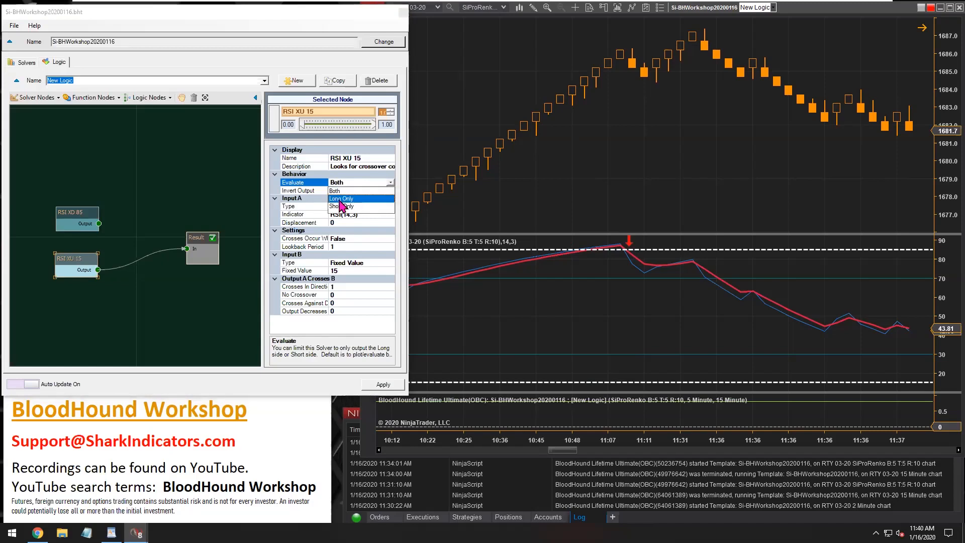
{"action": "left_click", "coordinate": [341, 198]}
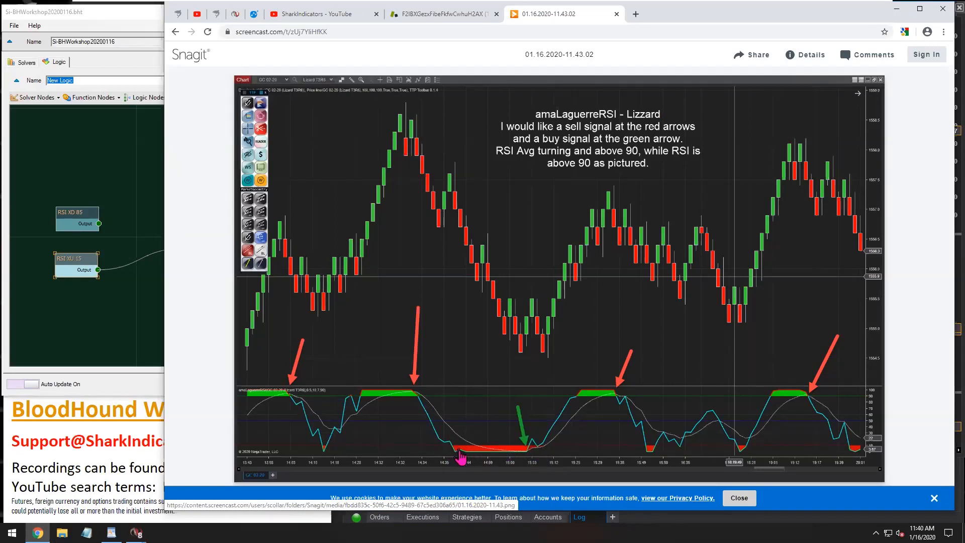
{"action": "mouse_move", "coordinate": [510, 458]}
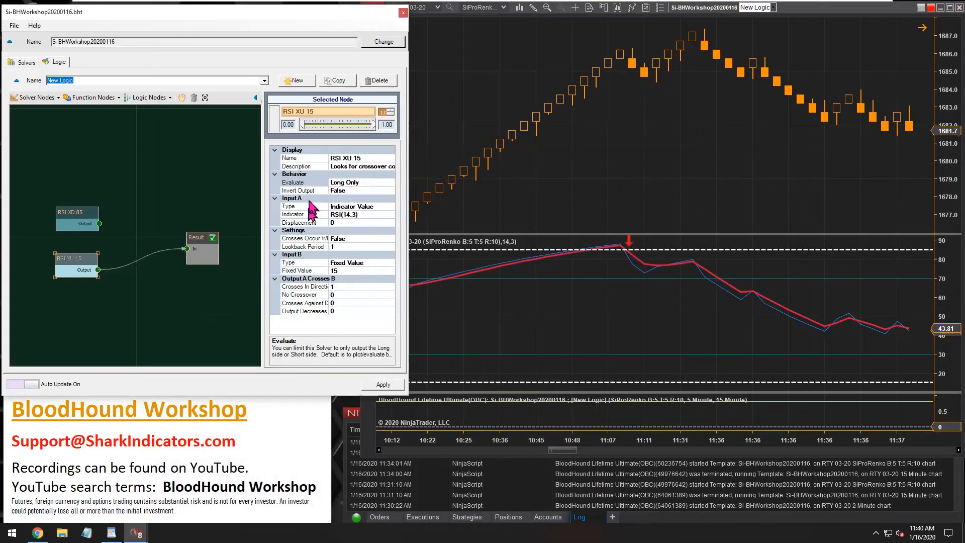
Step: Add an Or (Max) node and route RSI XD 85 and RSI XU 15 through it into Result
{"action": "left_click", "coordinate": [333, 182]}
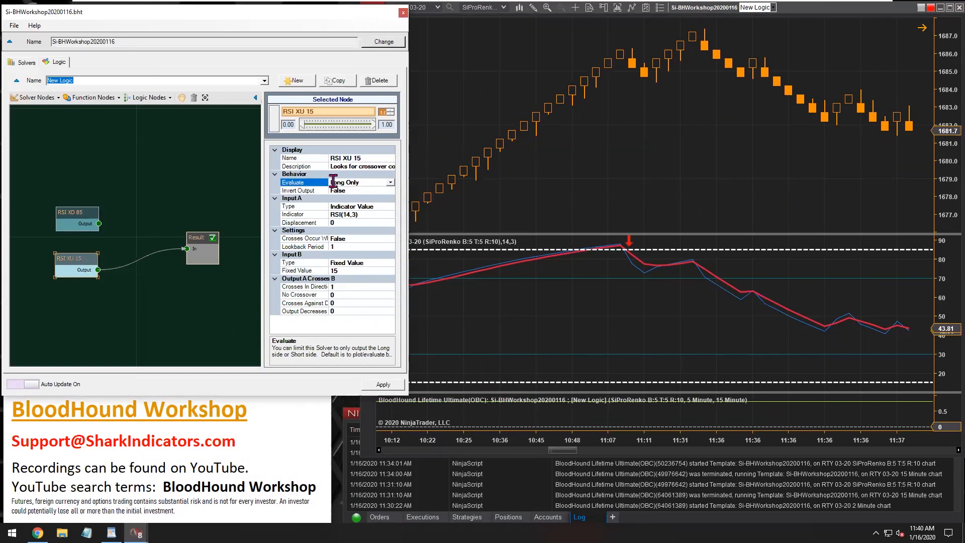
{"action": "left_click", "coordinate": [348, 182]}
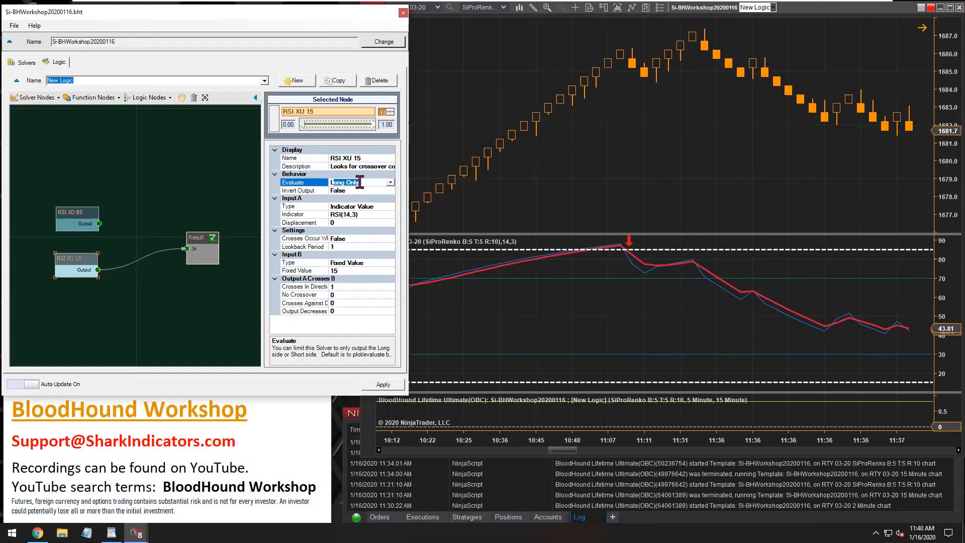
{"action": "left_click", "coordinate": [149, 98]}
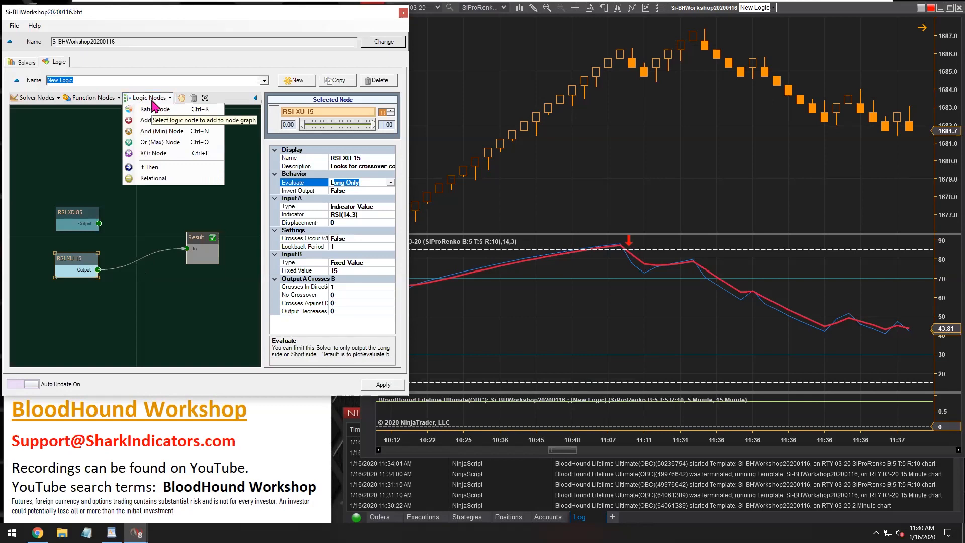
{"action": "left_click", "coordinate": [162, 142]}
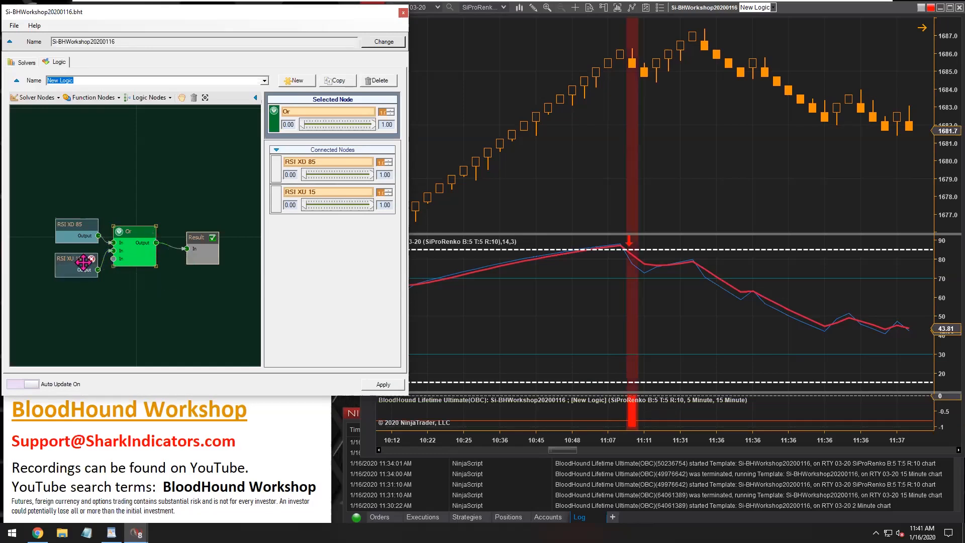
{"action": "left_click", "coordinate": [75, 259]}
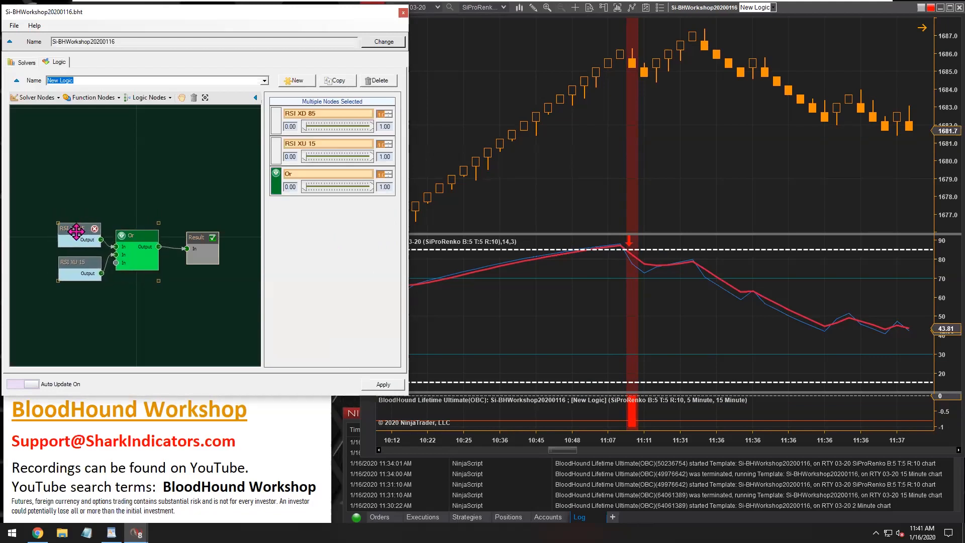
{"action": "left_click", "coordinate": [189, 262]}
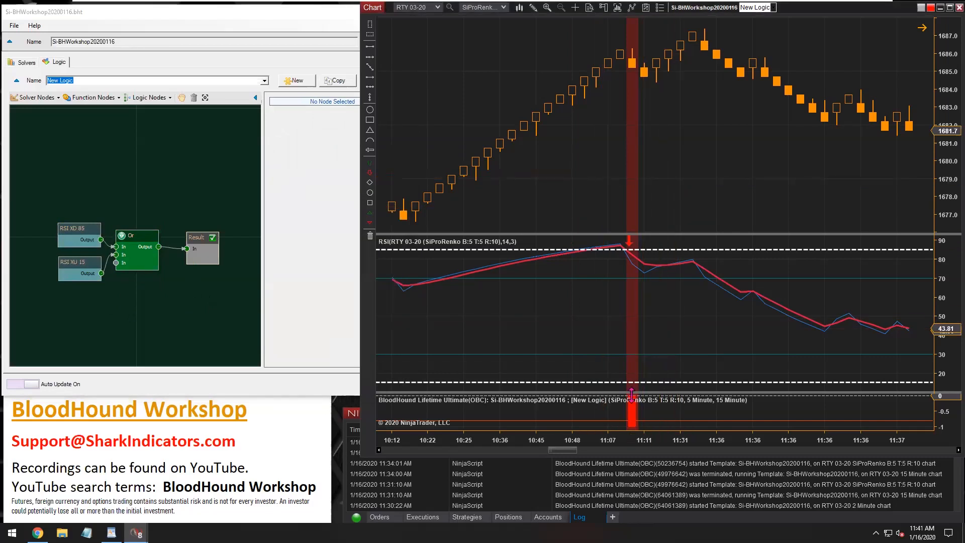
{"action": "mouse_move", "coordinate": [951, 9]}
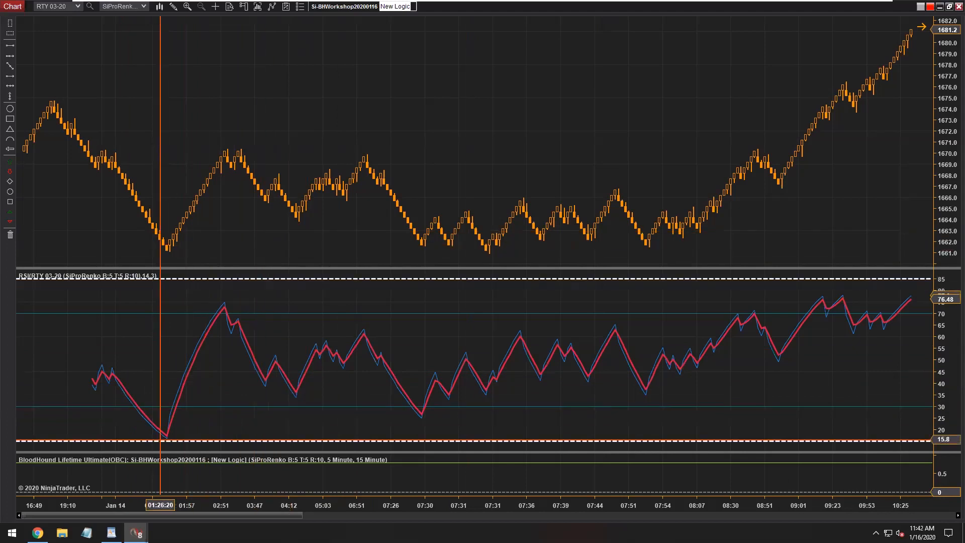
{"action": "mouse_move", "coordinate": [258, 6]}
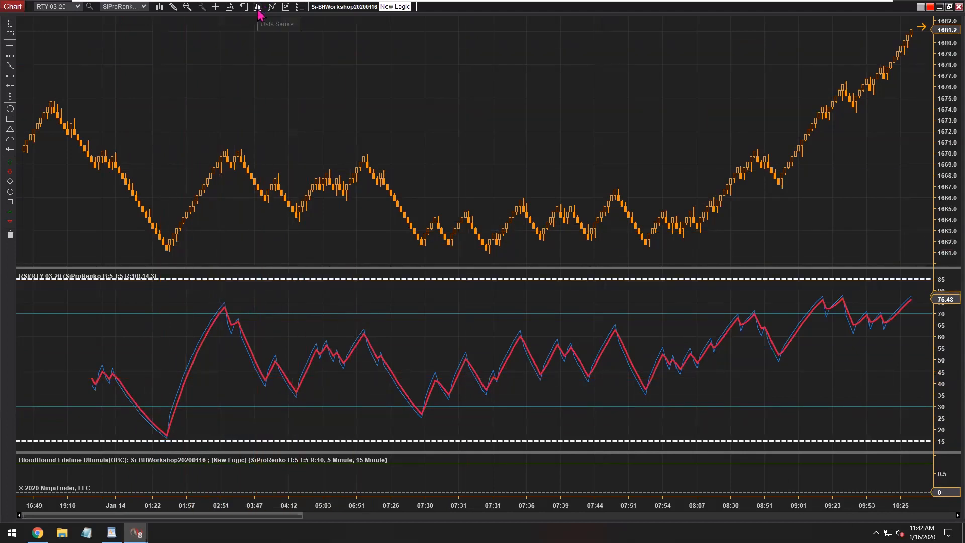
Step: Set the RTY Renko chart's Data Series to load 4 days and review earlier bars
{"action": "left_click", "coordinate": [259, 6]}
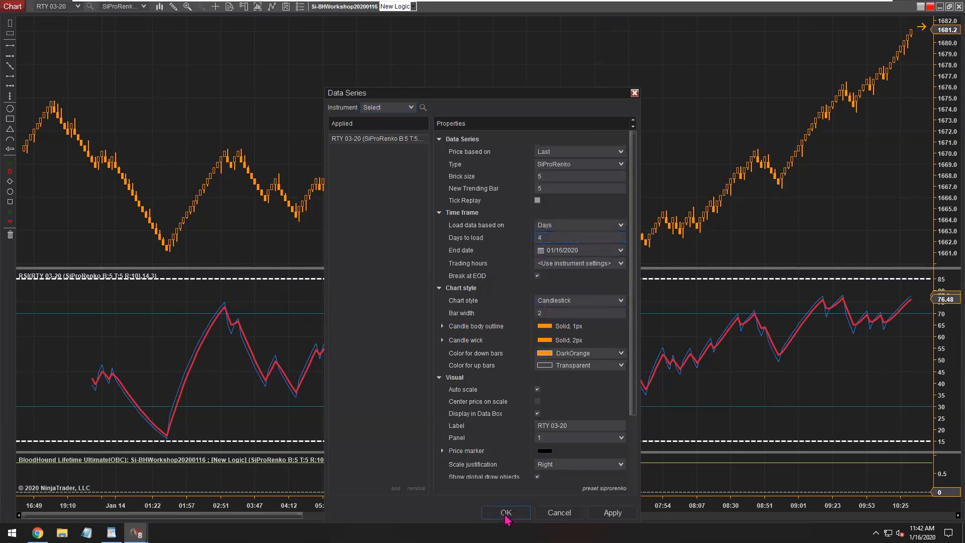
{"action": "left_click", "coordinate": [505, 512]}
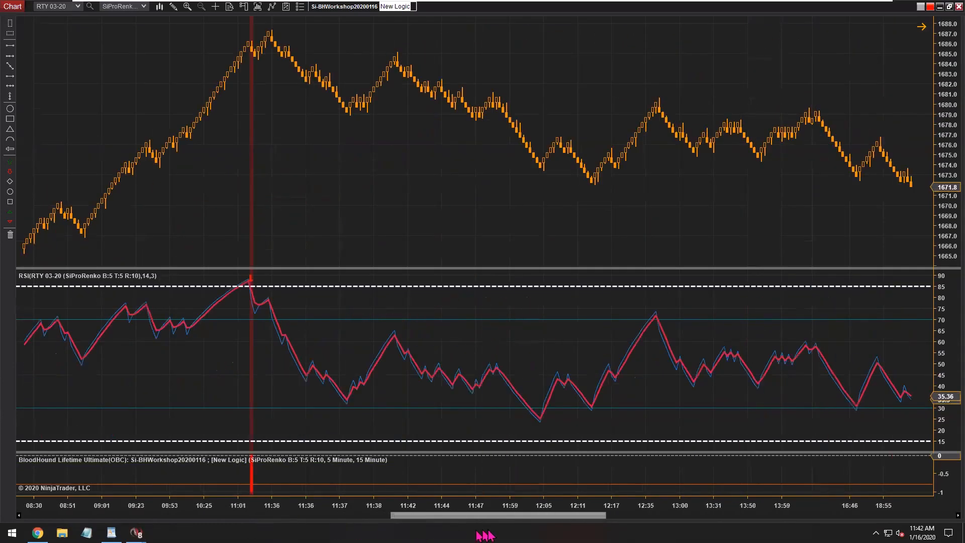
{"action": "scroll", "scroll_direction": "right", "scroll_amount": 3}
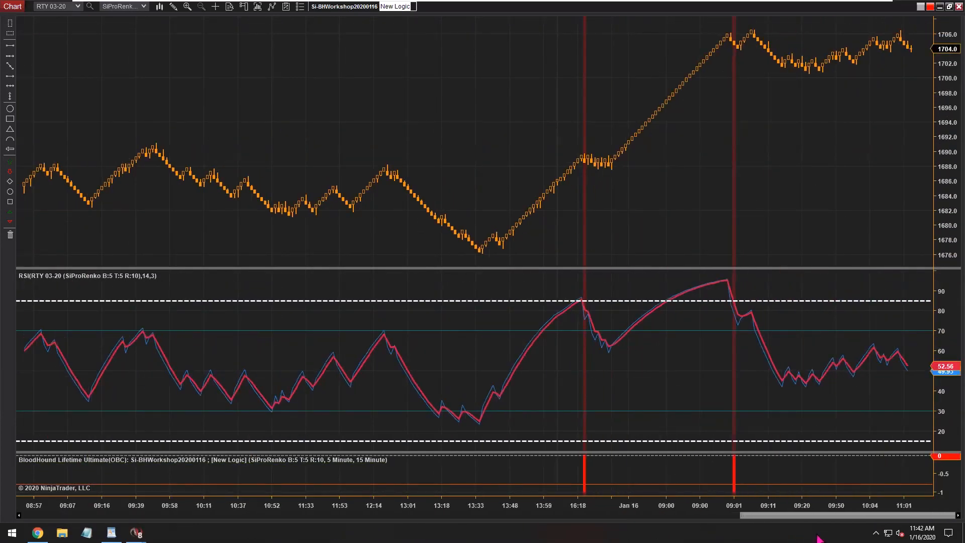
{"action": "mouse_move", "coordinate": [577, 341]}
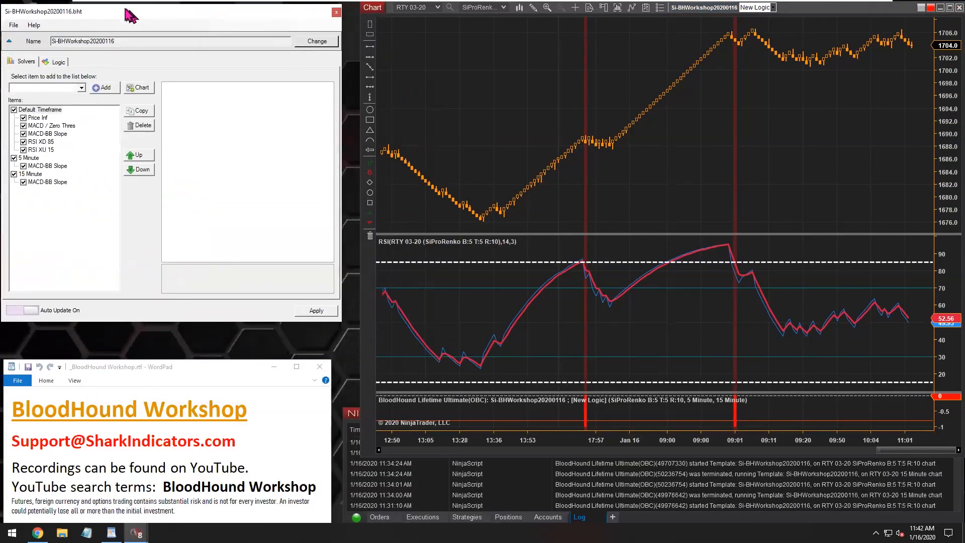
Step: Show the BloodHound Logic graph with the Or node joining both RSI solvers
{"action": "left_click", "coordinate": [57, 58]}
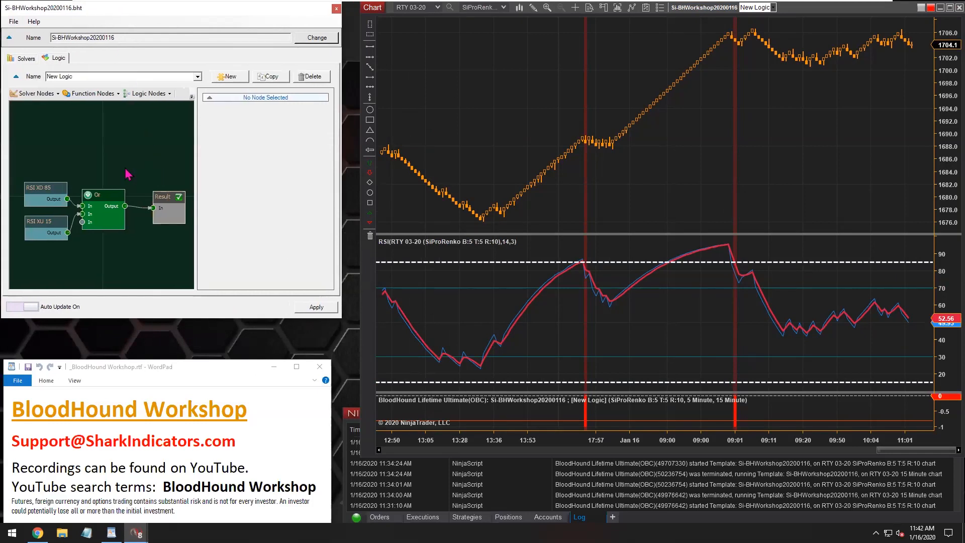
{"action": "left_click", "coordinate": [103, 206]}
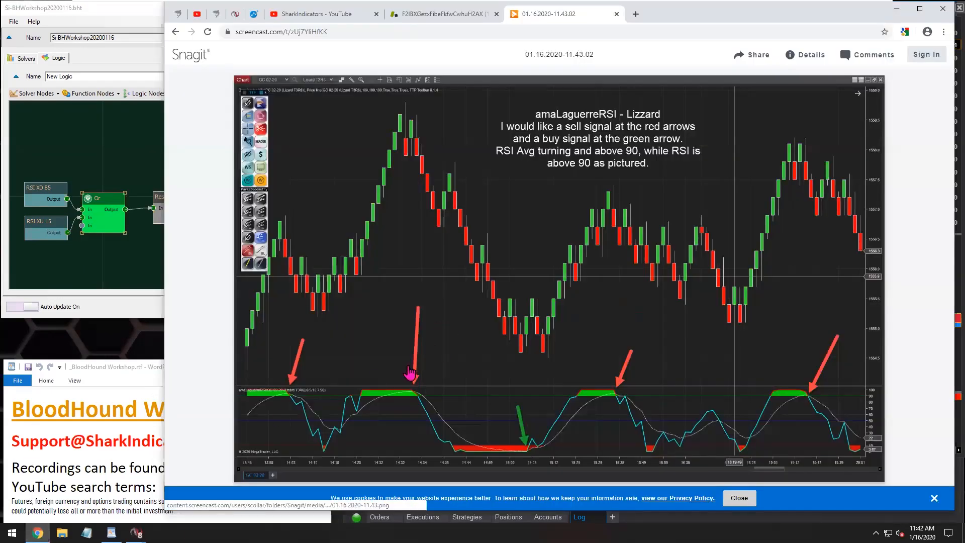
{"action": "mouse_move", "coordinate": [536, 455]}
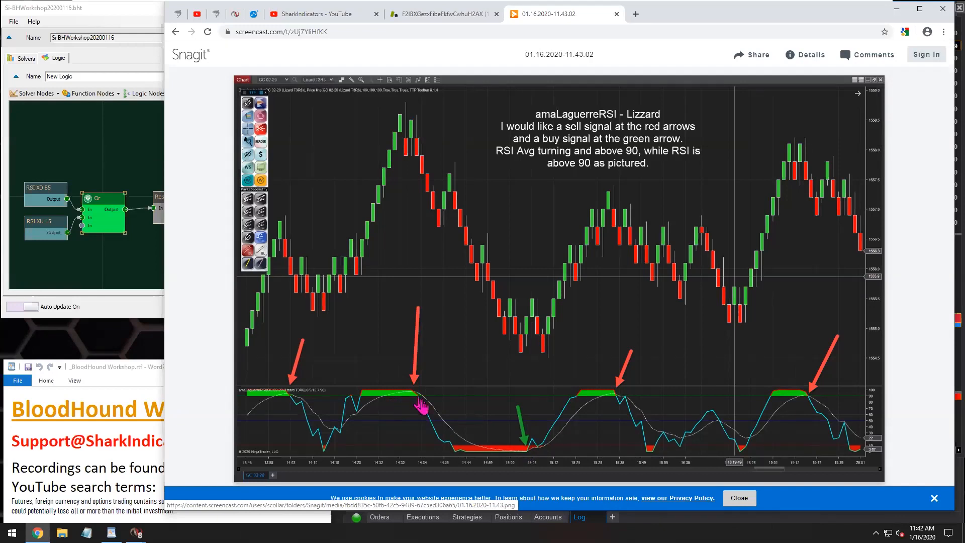
{"action": "mouse_move", "coordinate": [536, 442]}
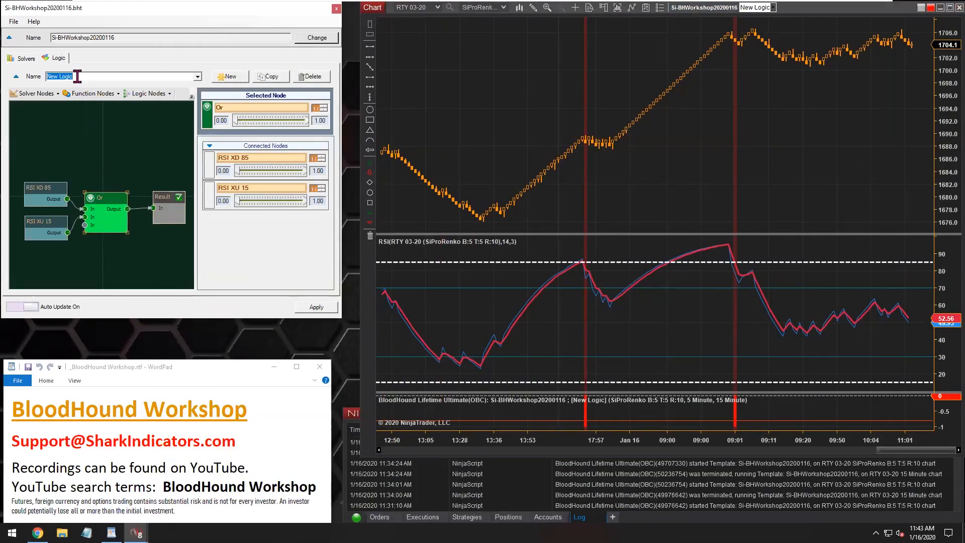
Step: Name the logic template 'RSI' in the Logic Name field
{"action": "type", "text": "RSI"}
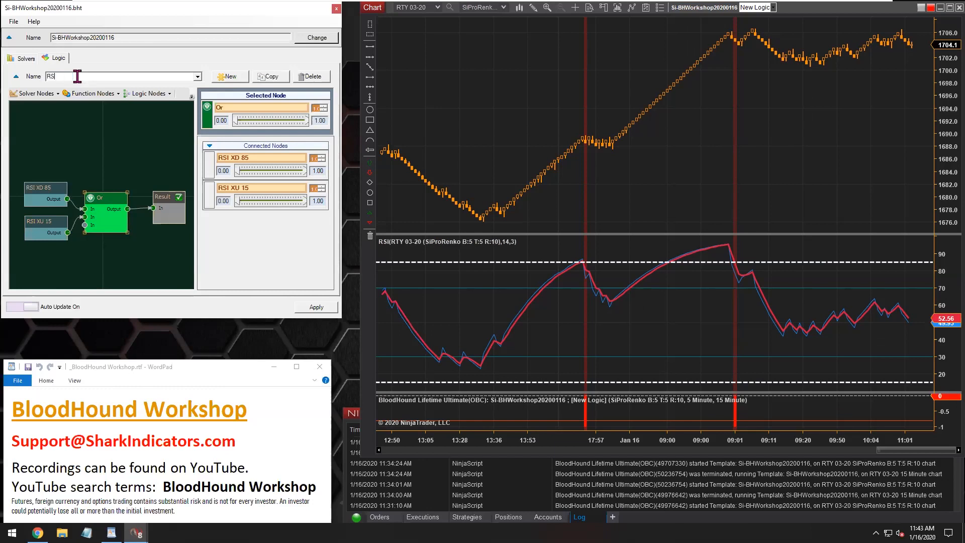